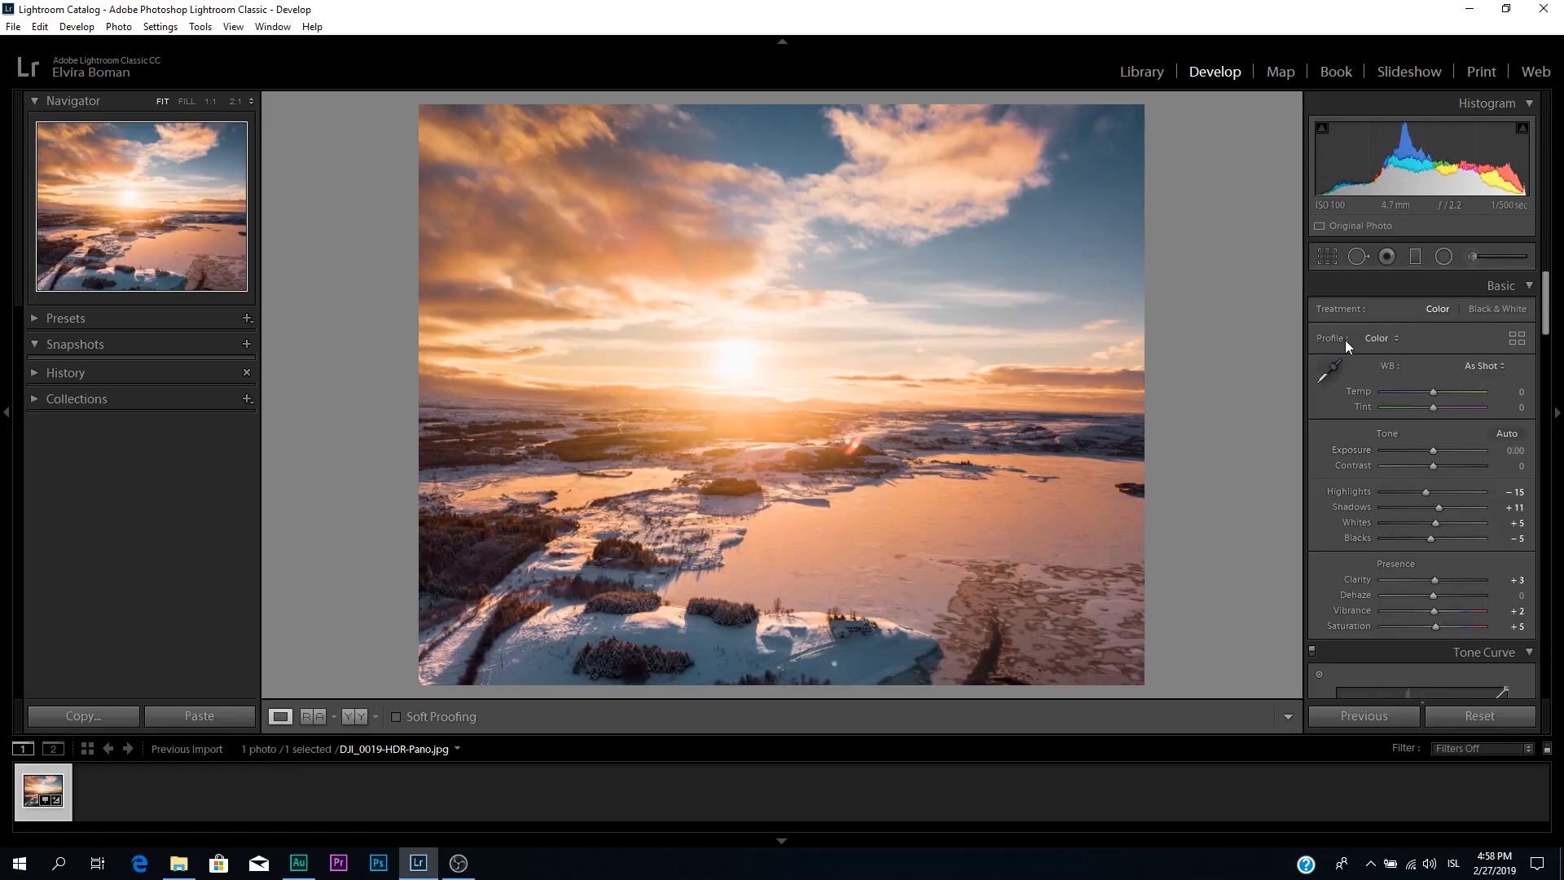
mouse_move(1043, 219)
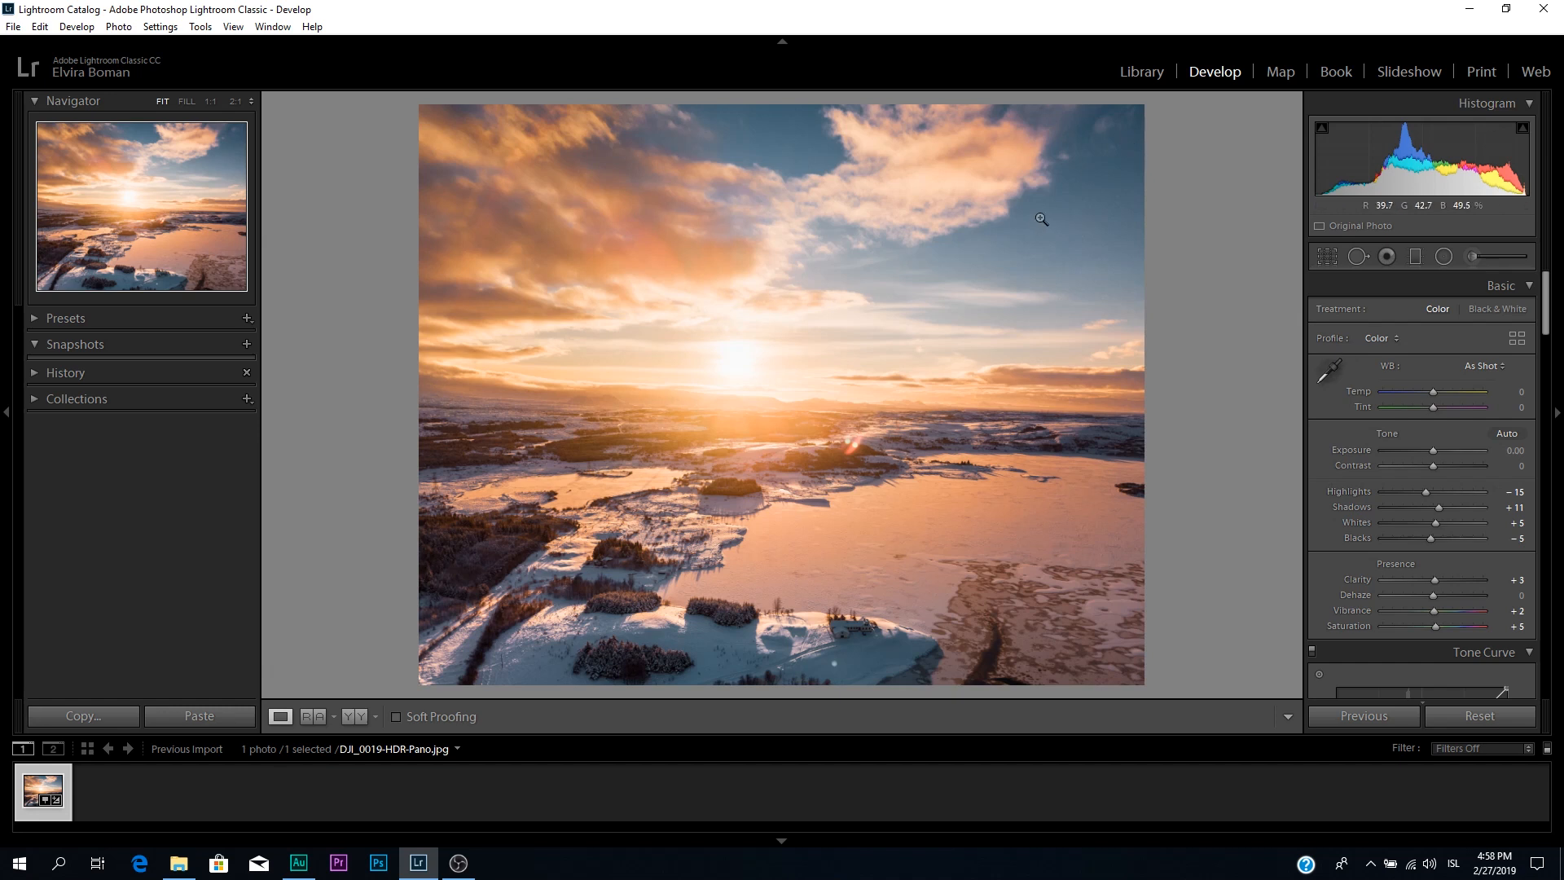
mouse_move(1279, 313)
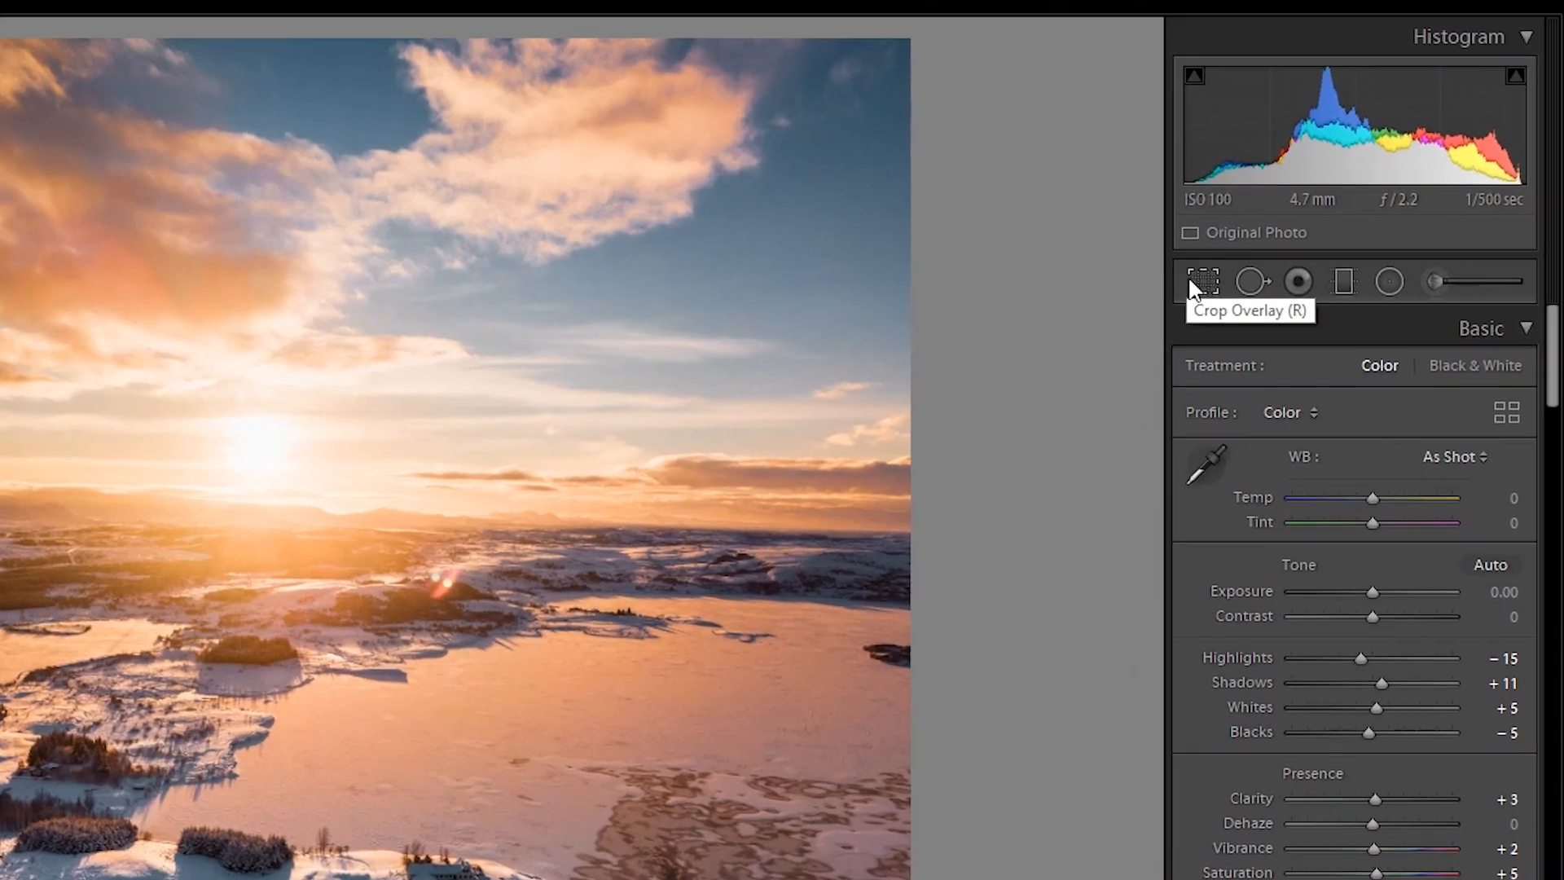
Step: Activate the Crop Overlay on the sunset snow photo, briefly checking the Library and returning to Develop
click(1202, 281)
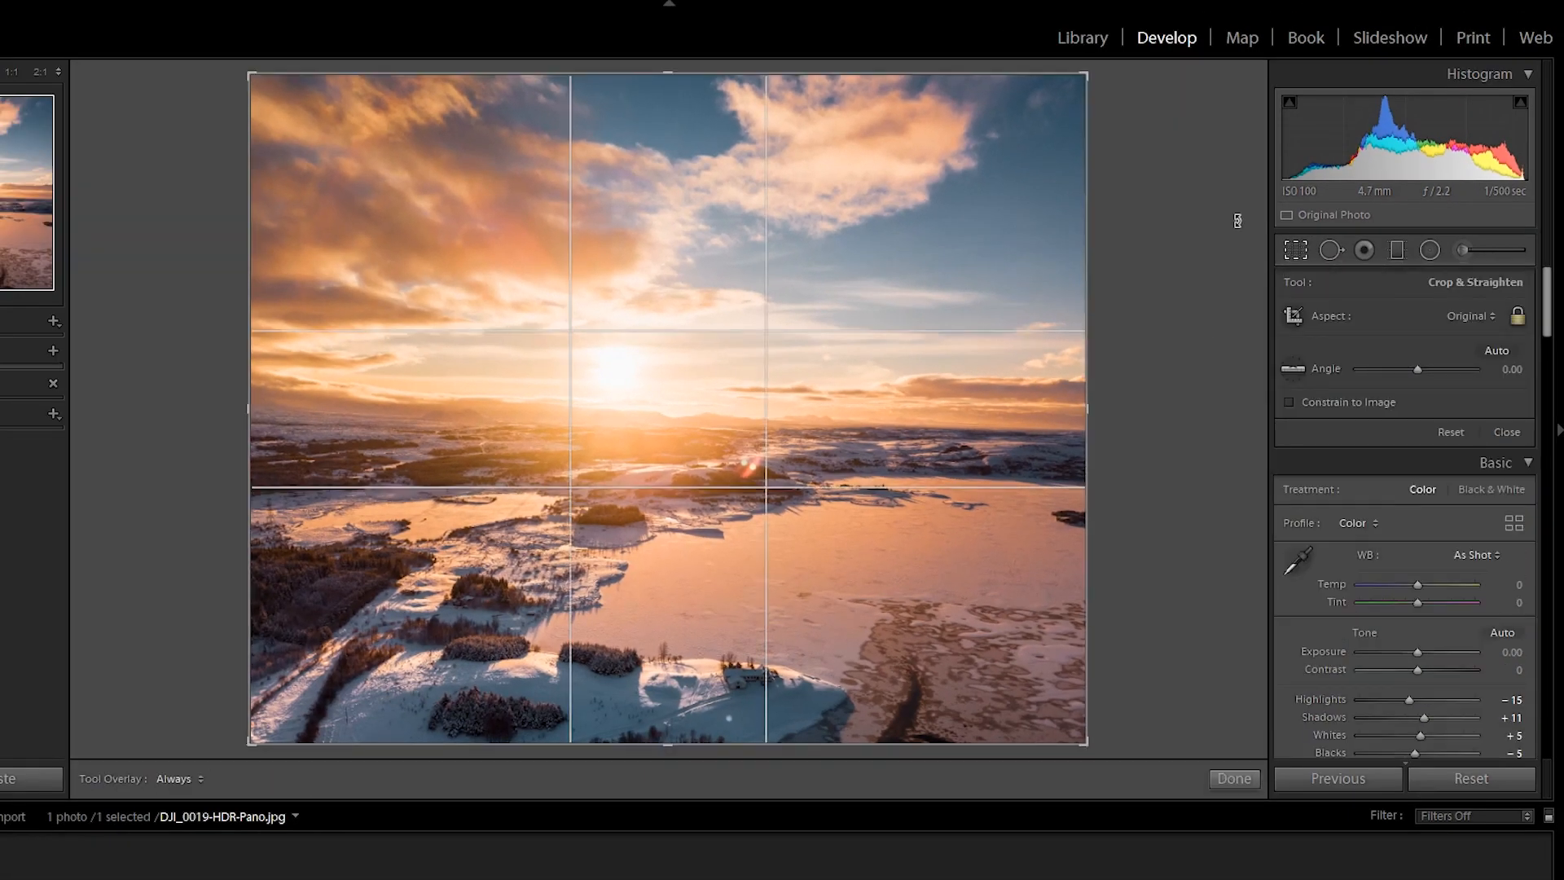
click(1082, 37)
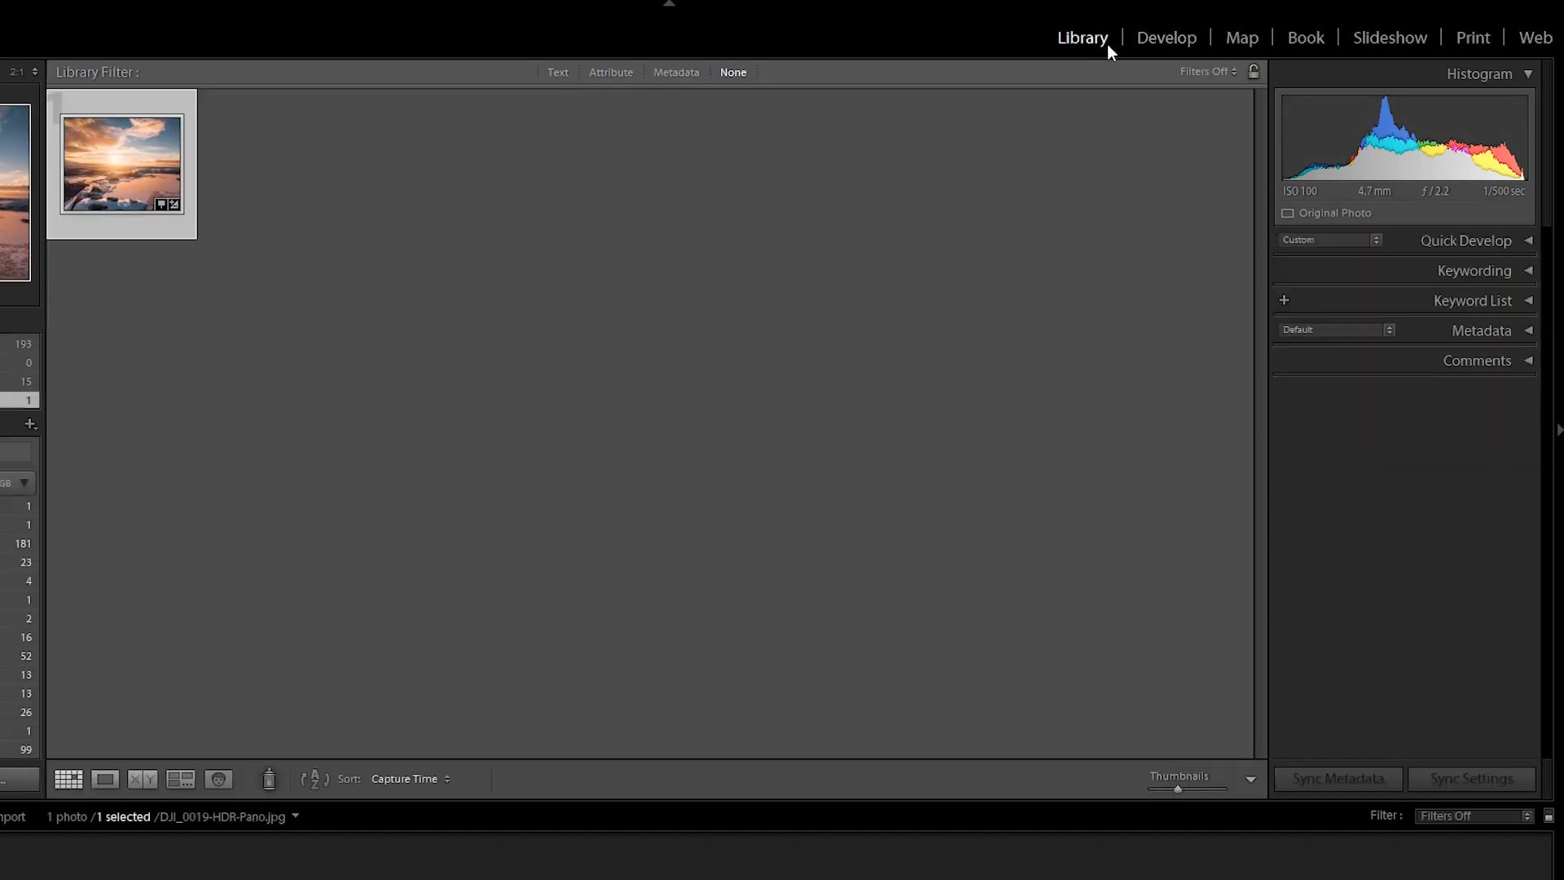
click(1165, 37)
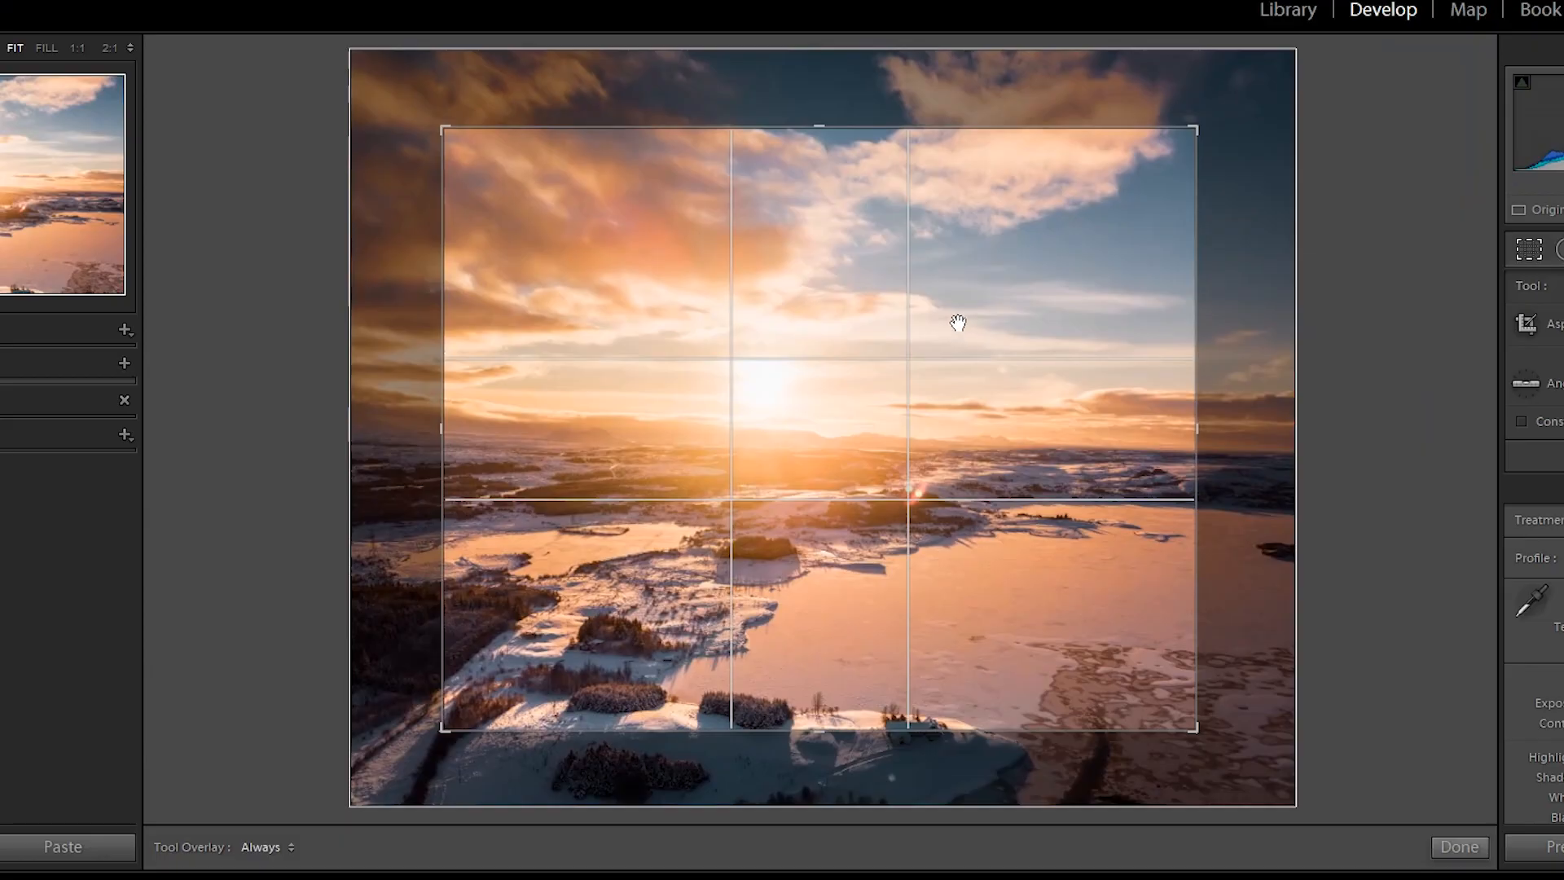
mouse_move(1079, 179)
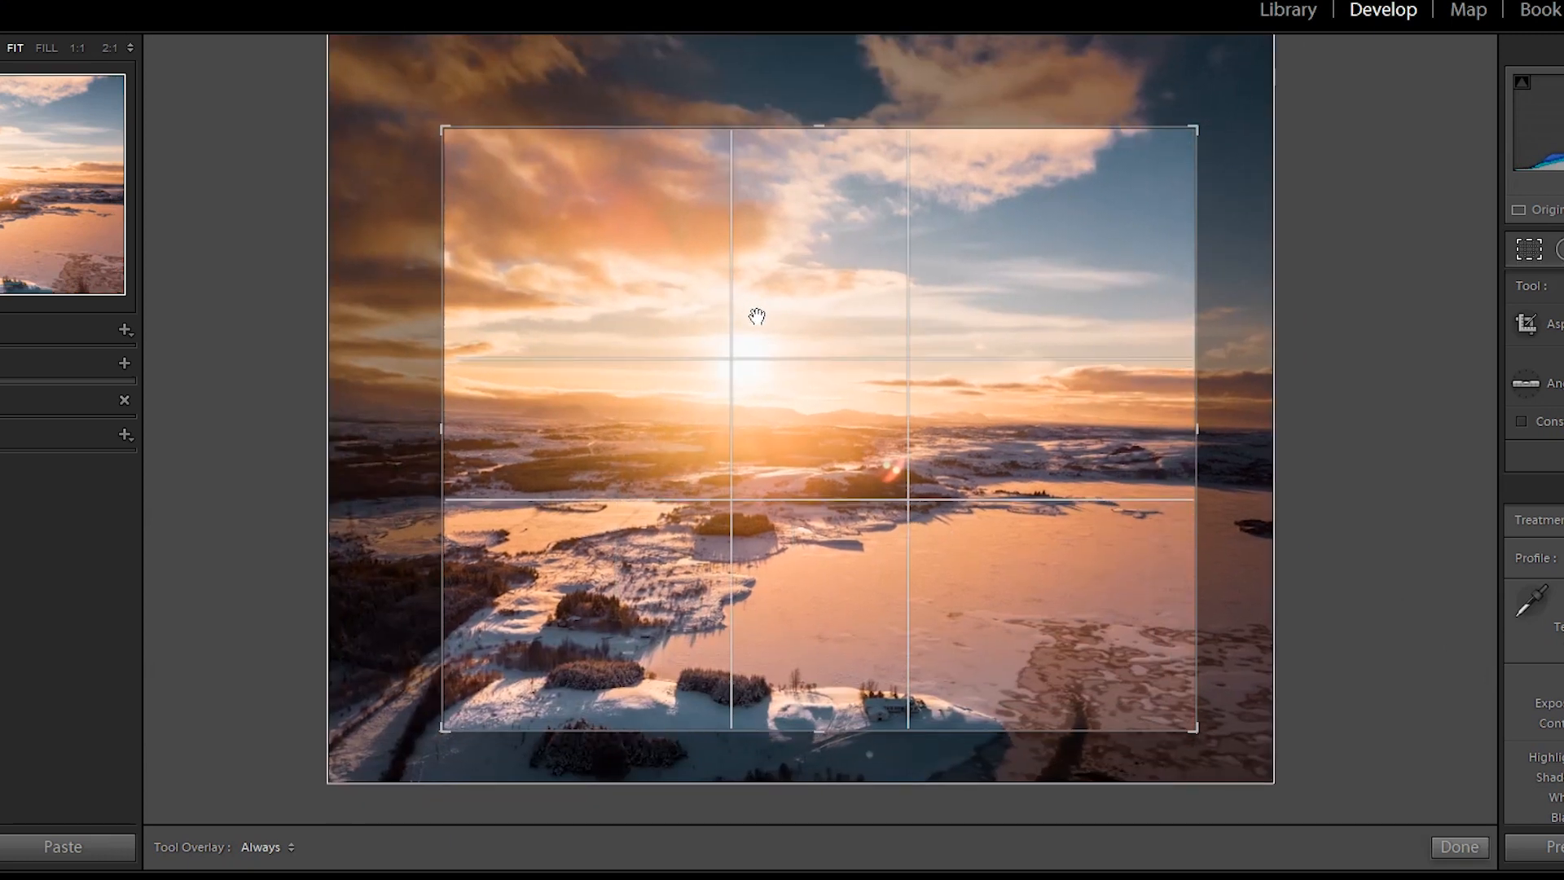
drag(755, 318, 718, 320)
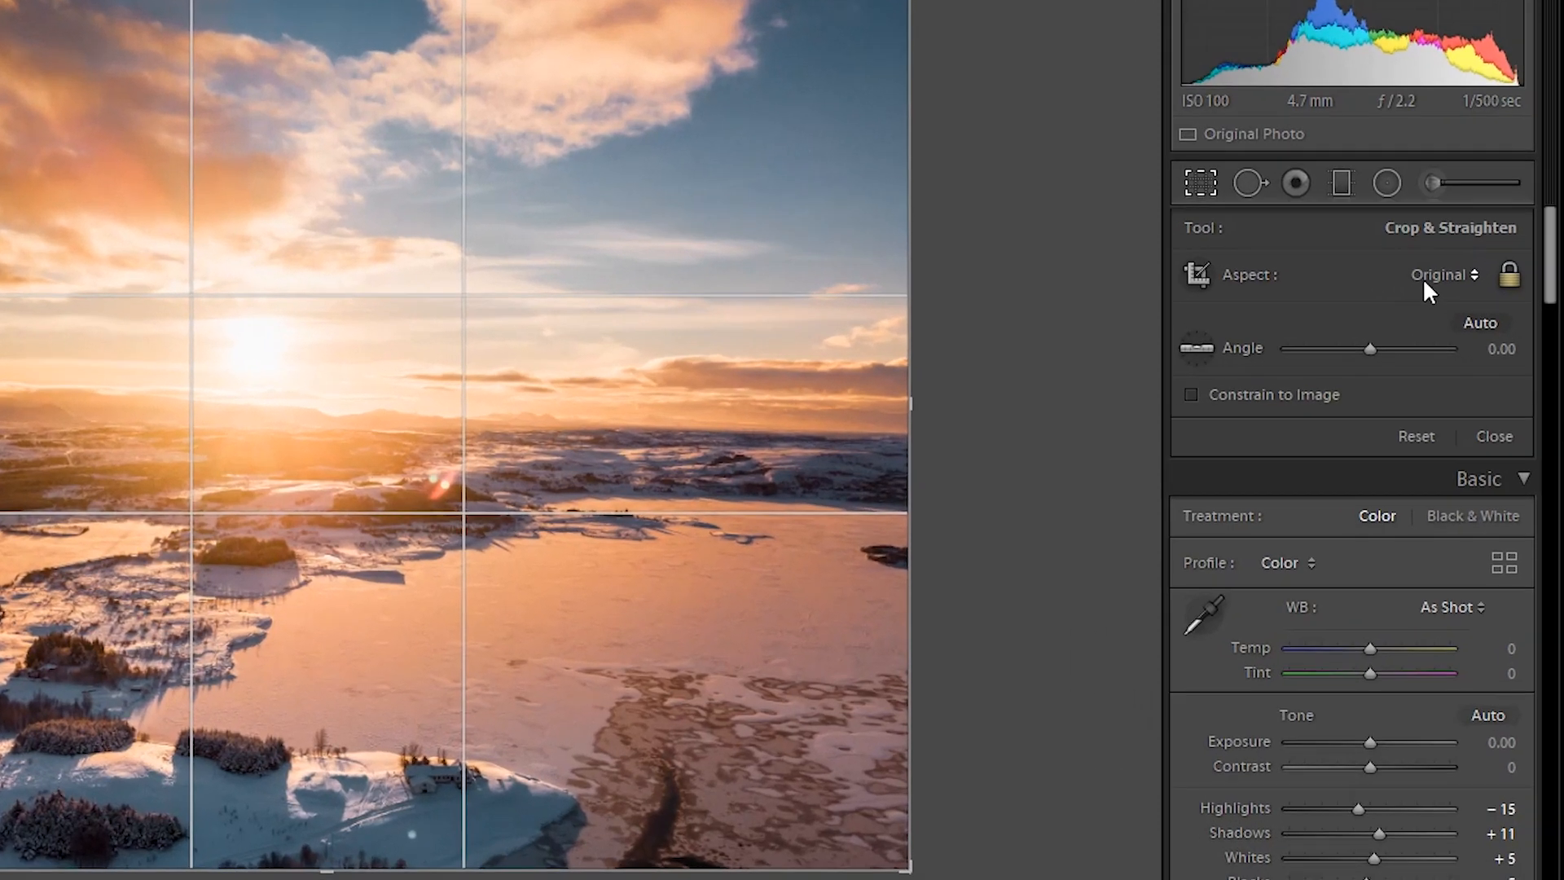
Step: Set the crop aspect to 16 x 9, then narrow it from both sides into a custom vertical strip over the sun
click(1443, 273)
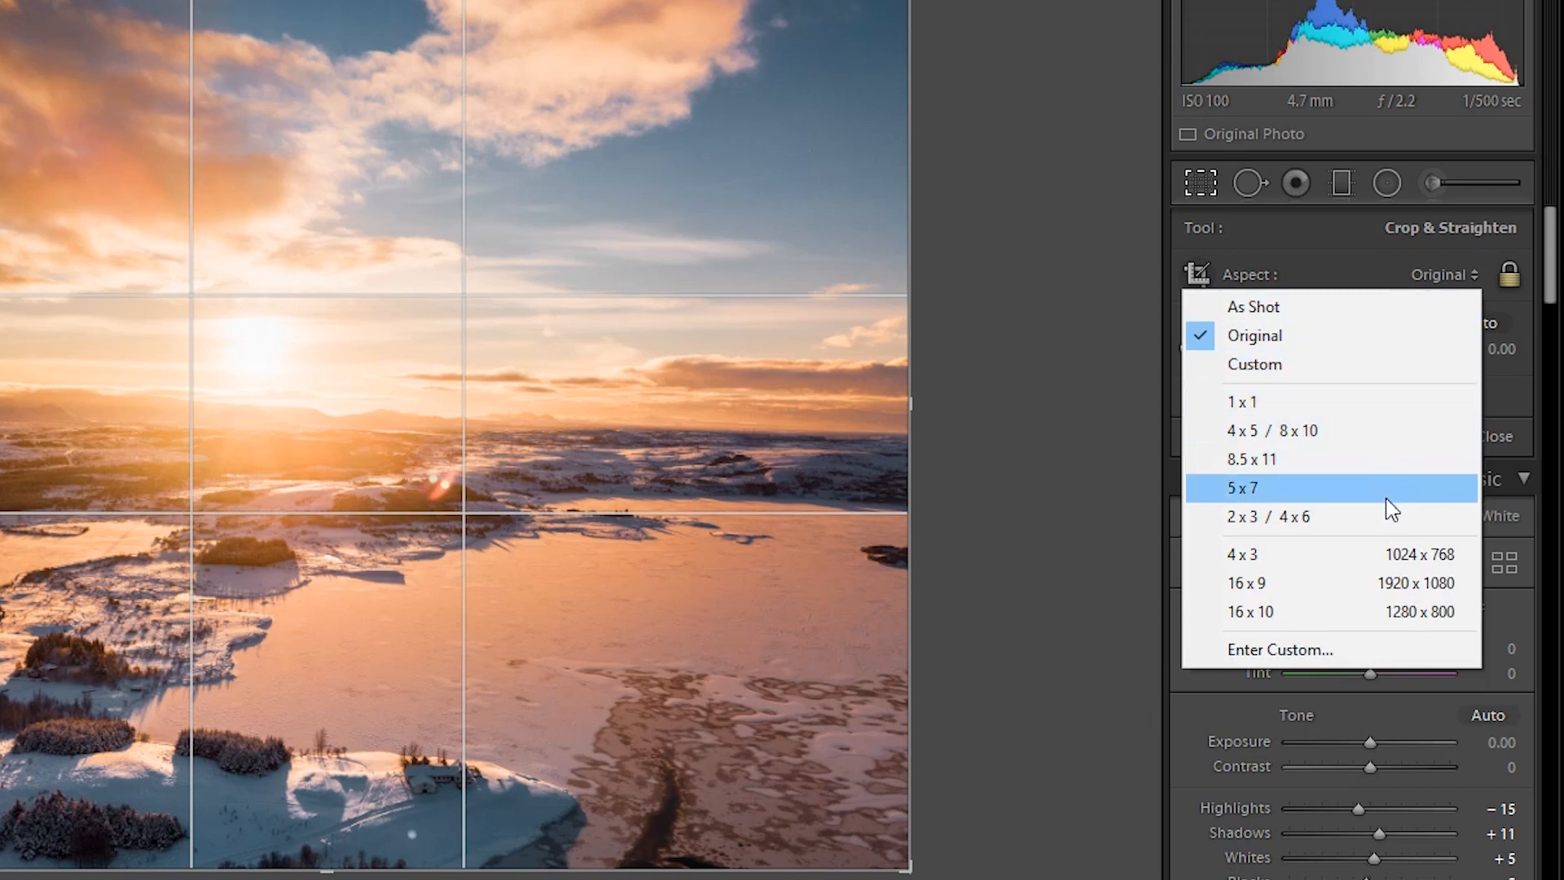
mouse_move(1379, 594)
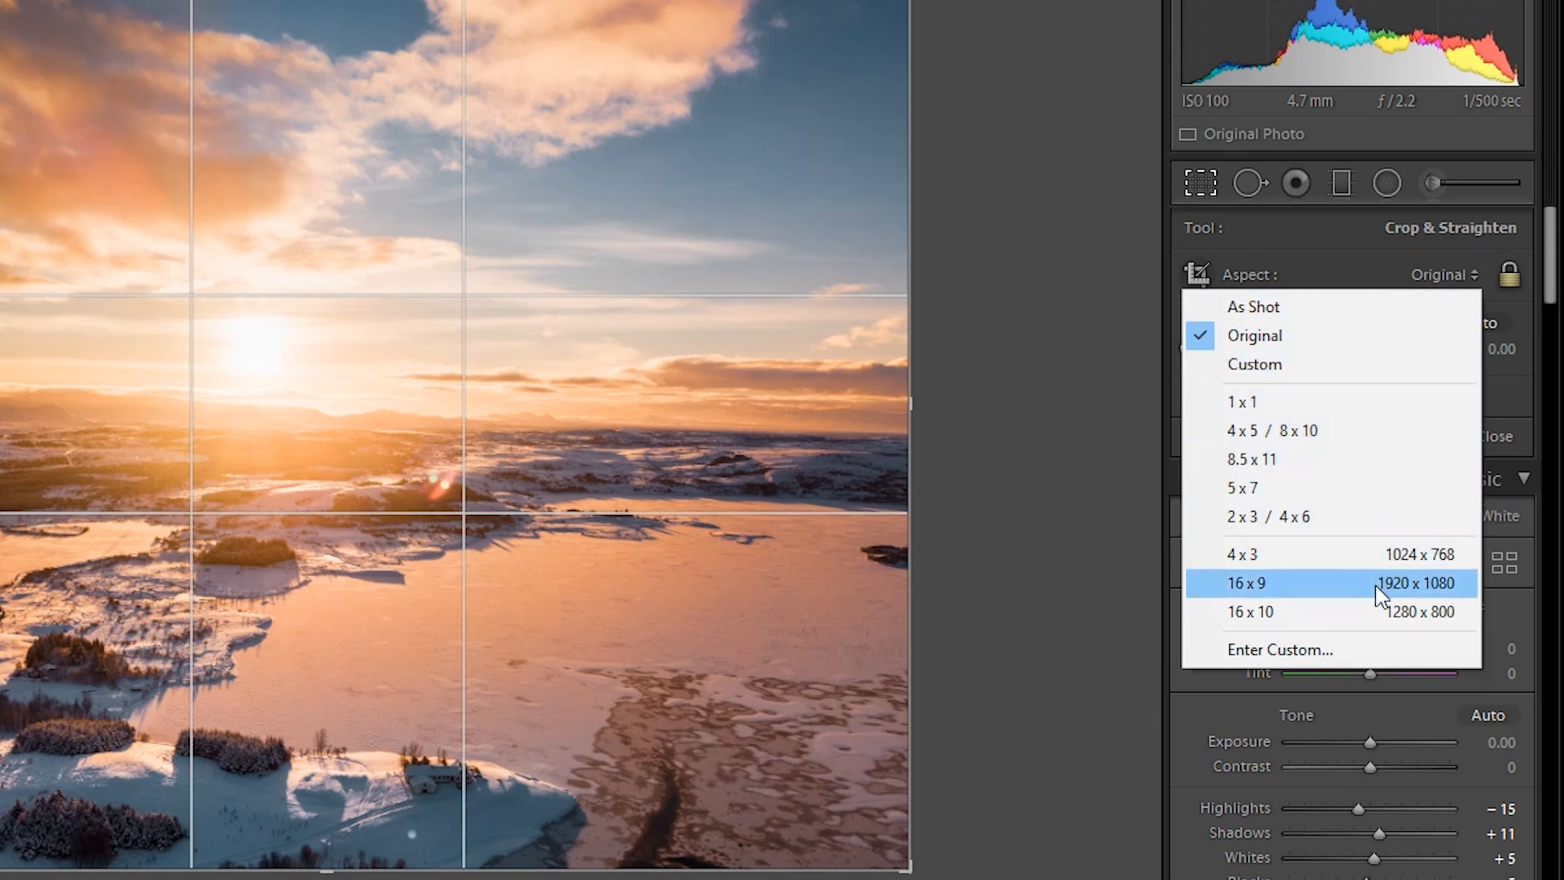
click(1247, 584)
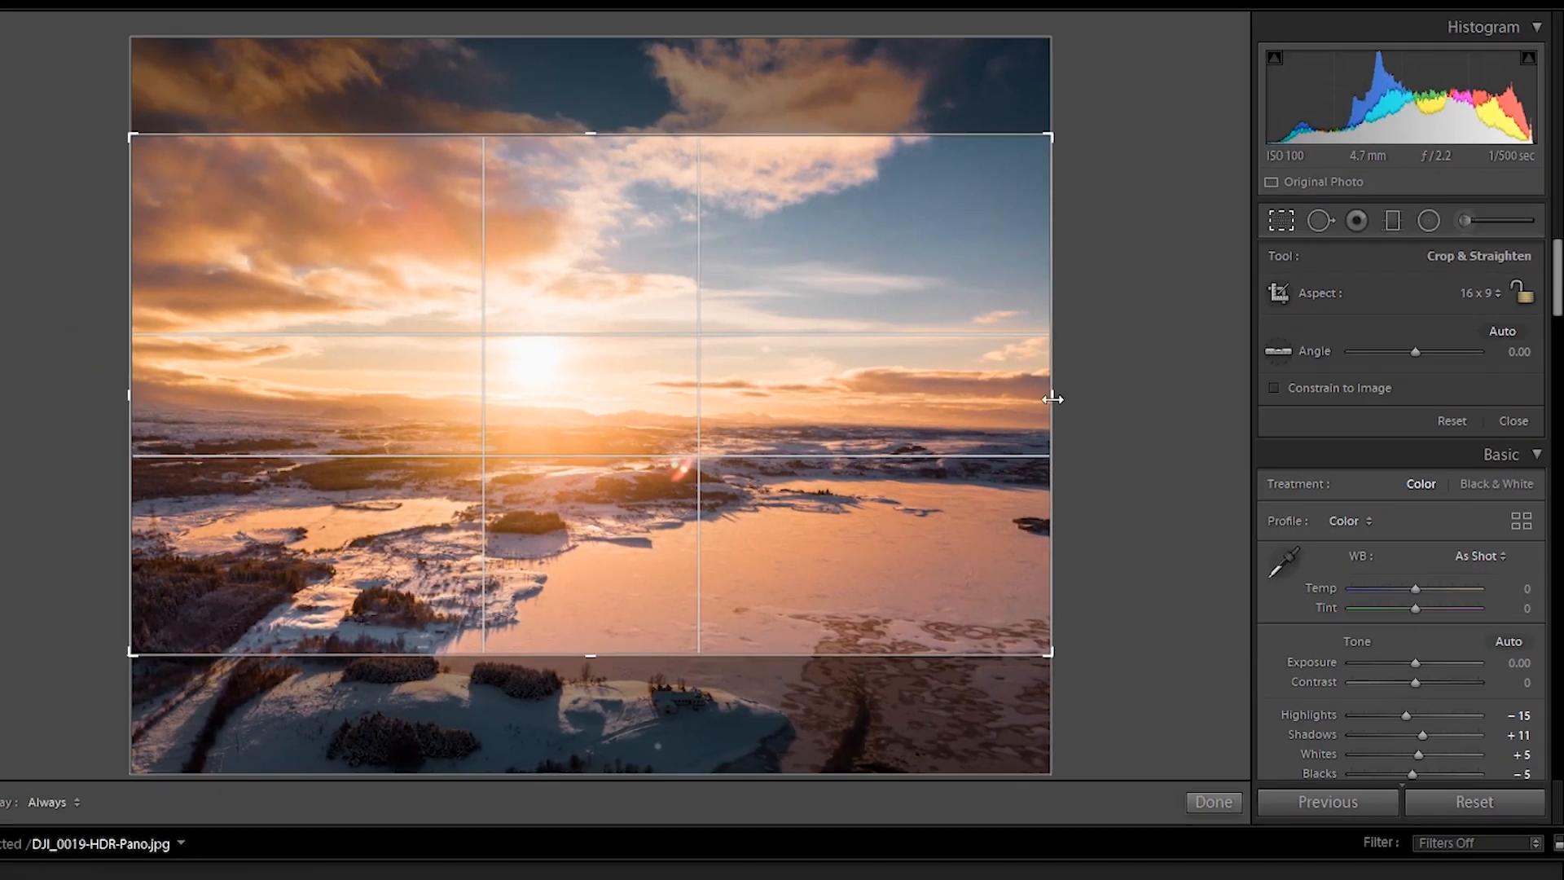
drag(1052, 396, 932, 396)
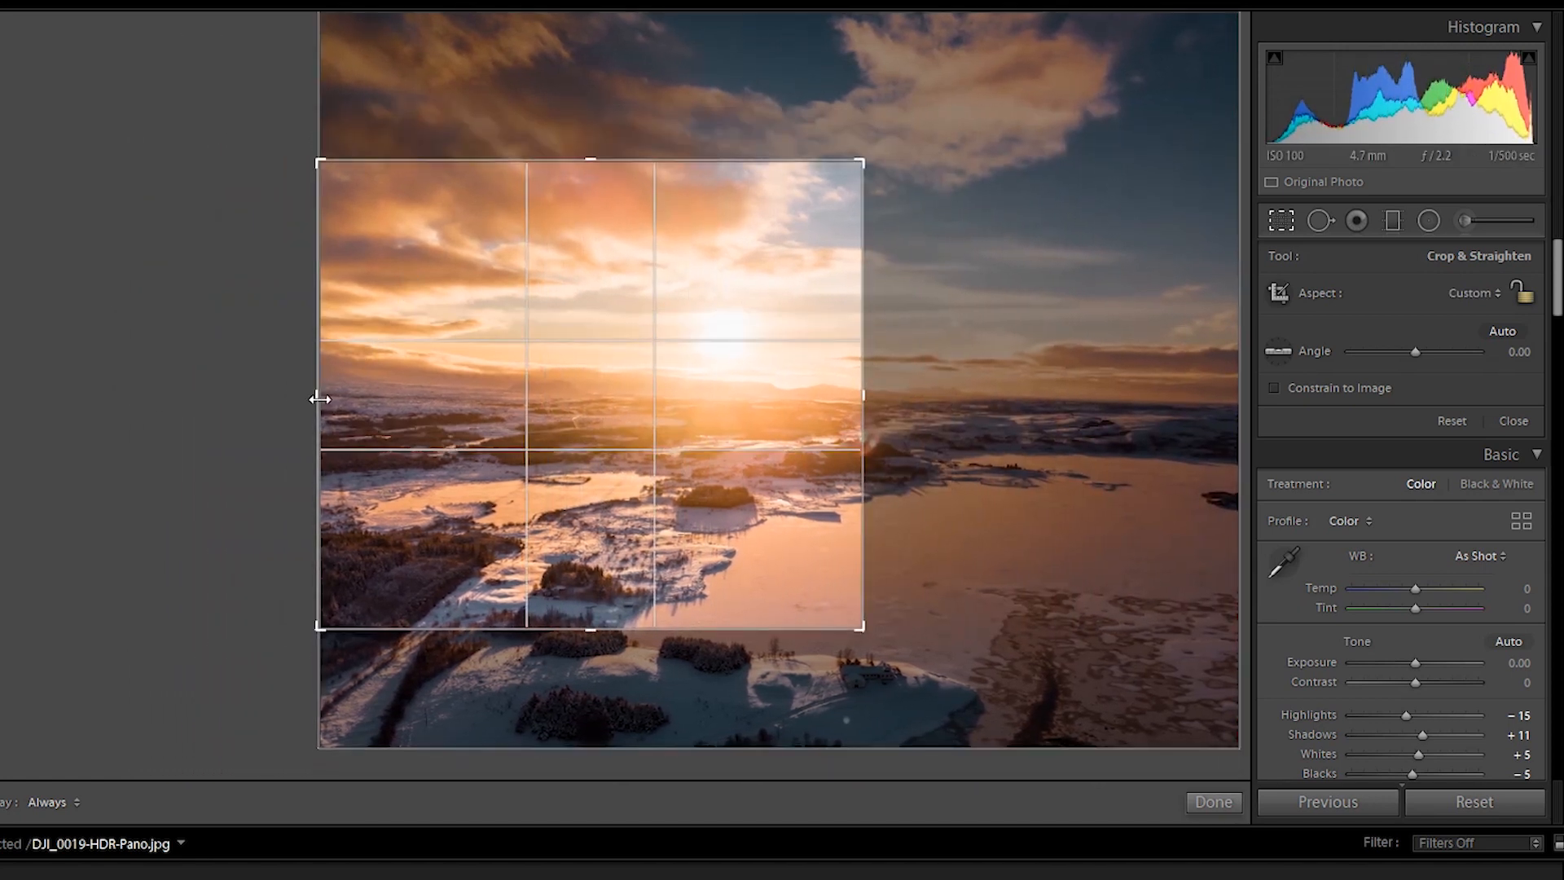
drag(319, 398, 562, 402)
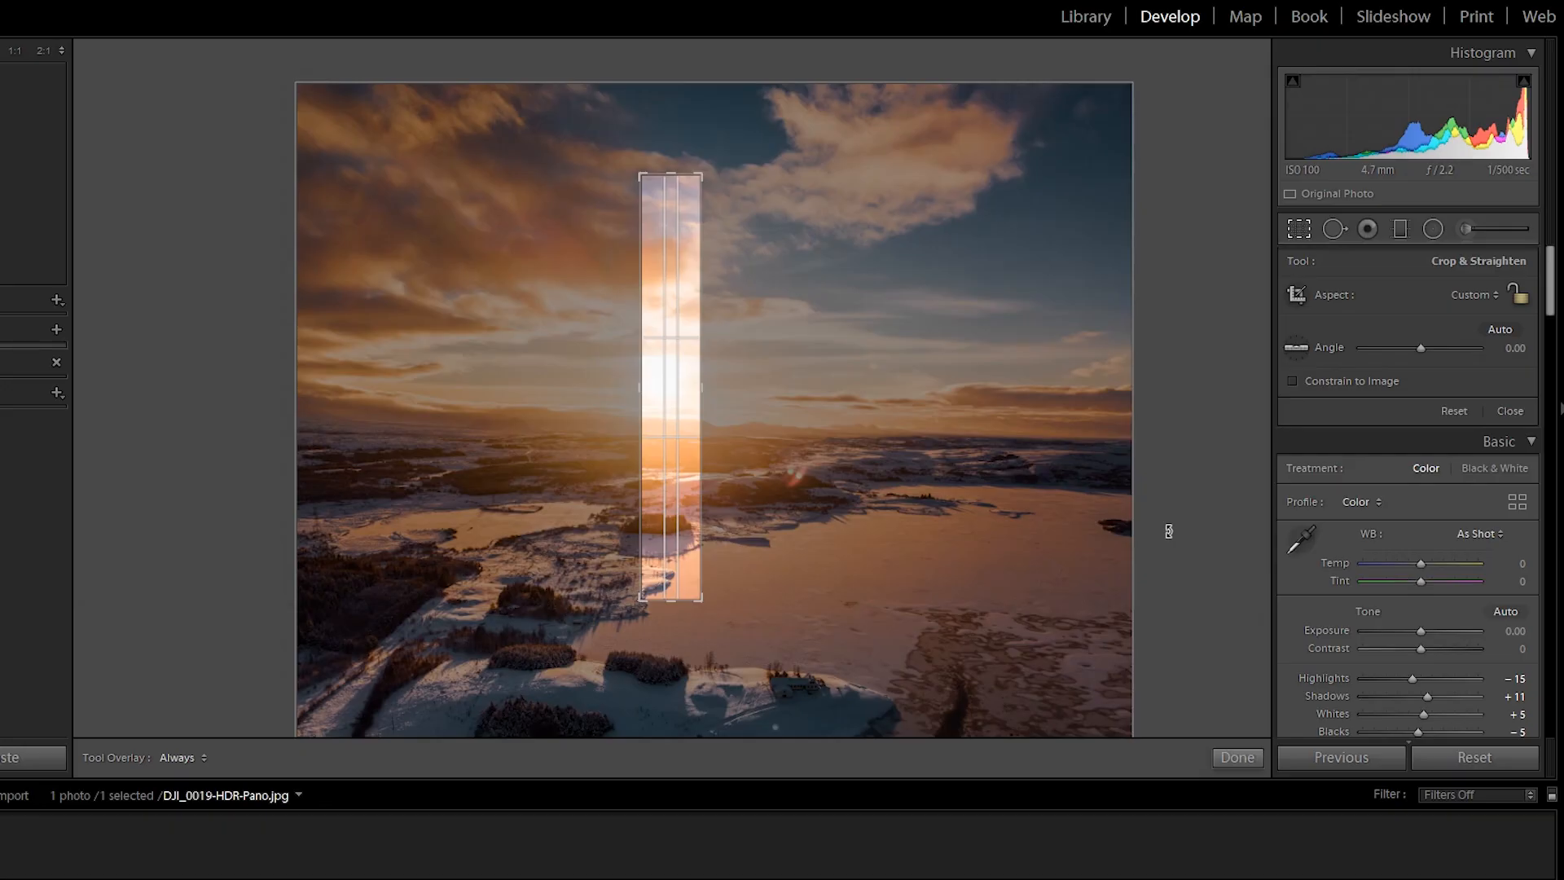
mouse_move(656, 300)
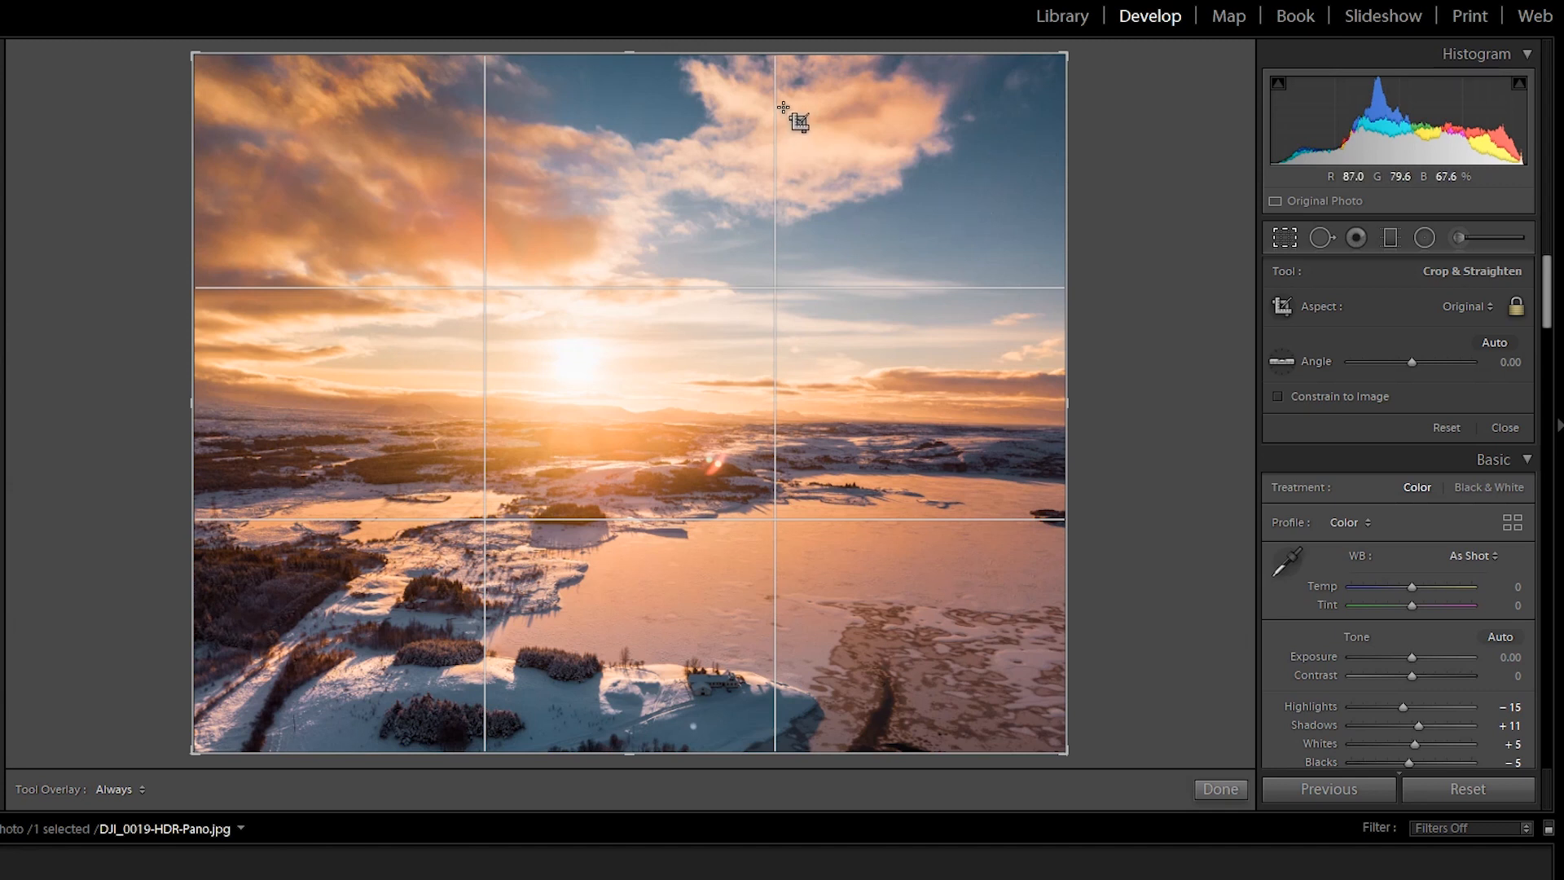
mouse_move(779, 557)
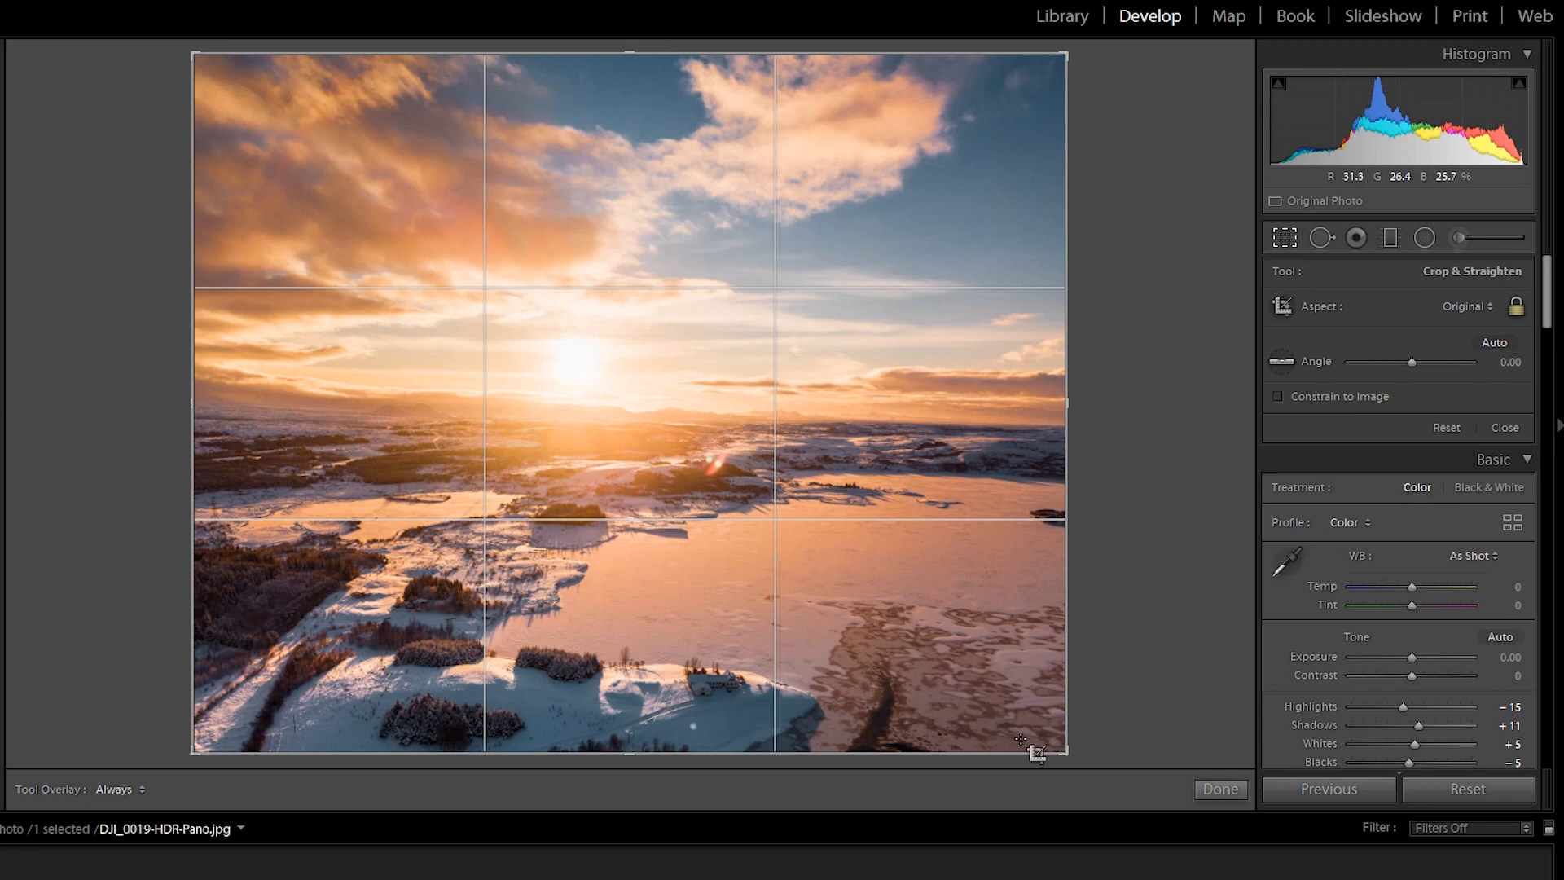
Step: Trim a little off the bottom-right corner at the original ratio and apply the crop
drag(1038, 753, 1035, 739)
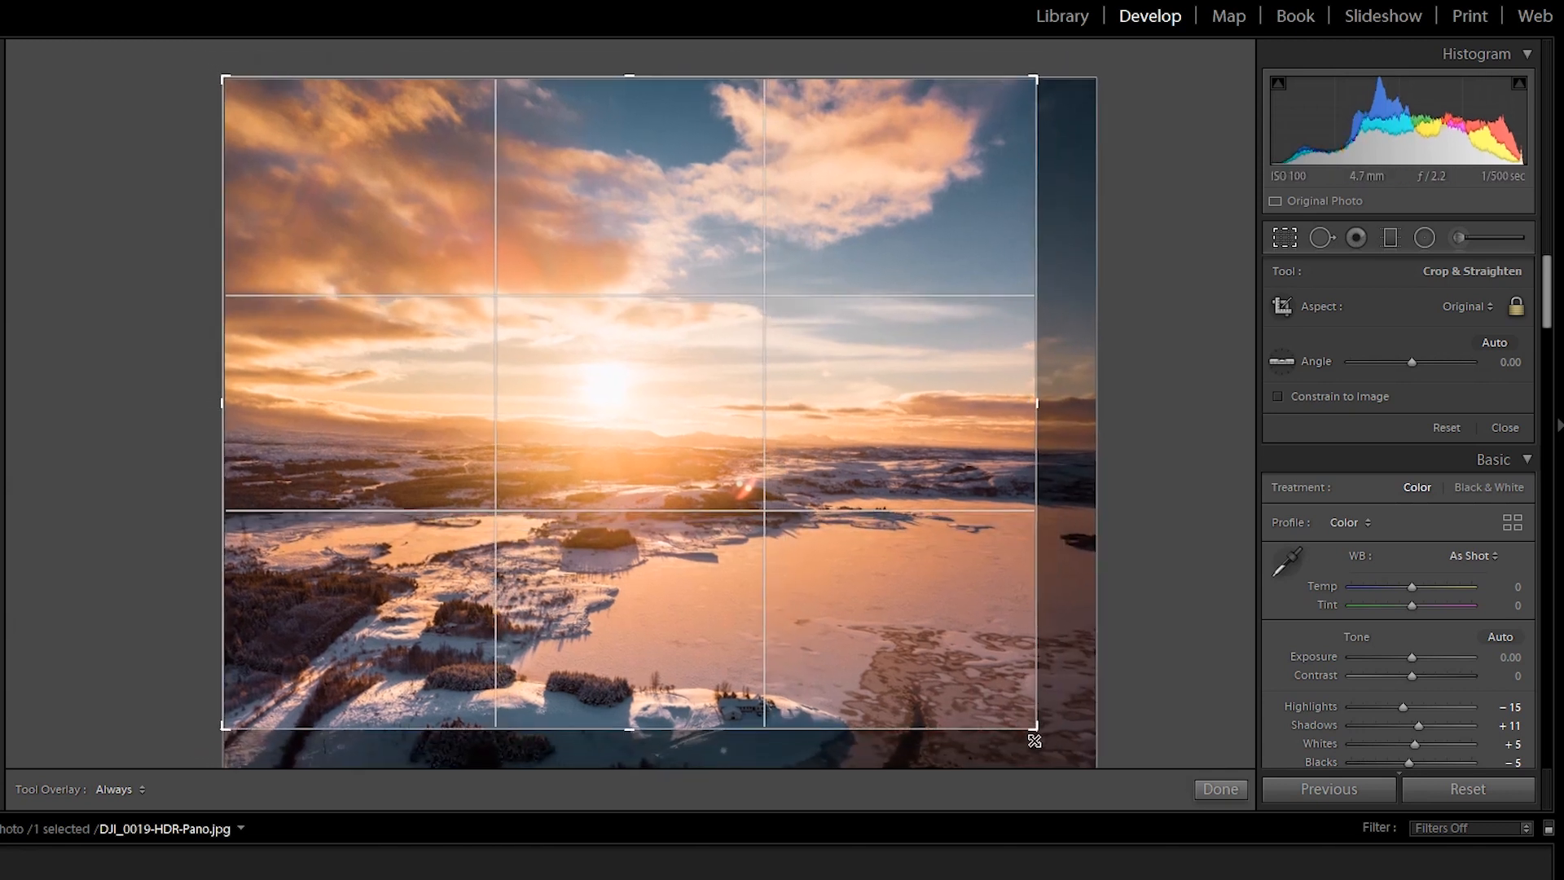
drag(1035, 740, 1025, 738)
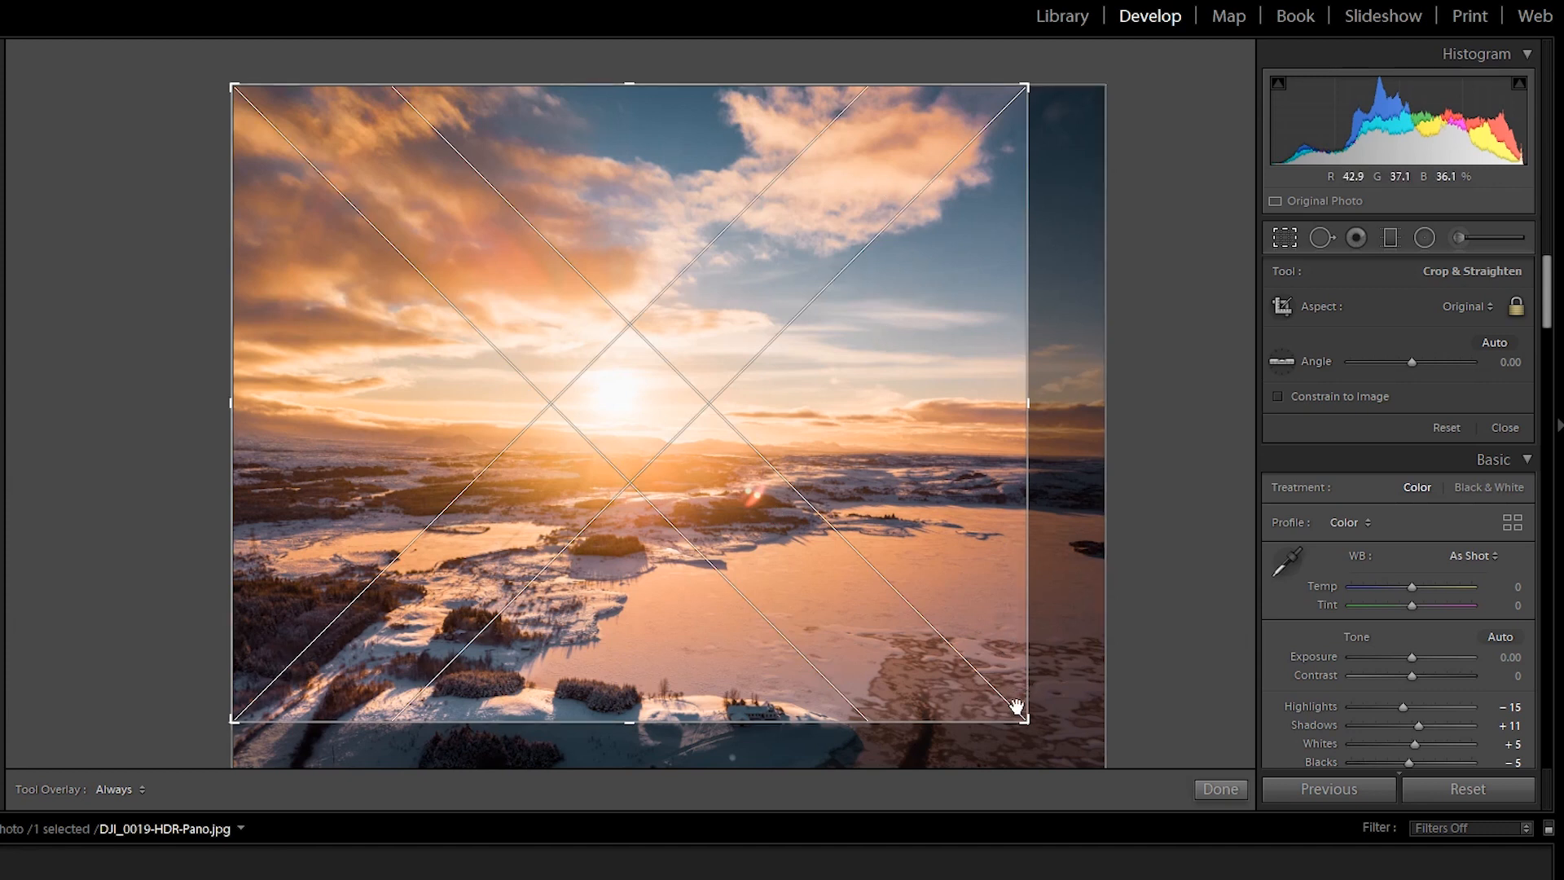
drag(1017, 710, 1017, 714)
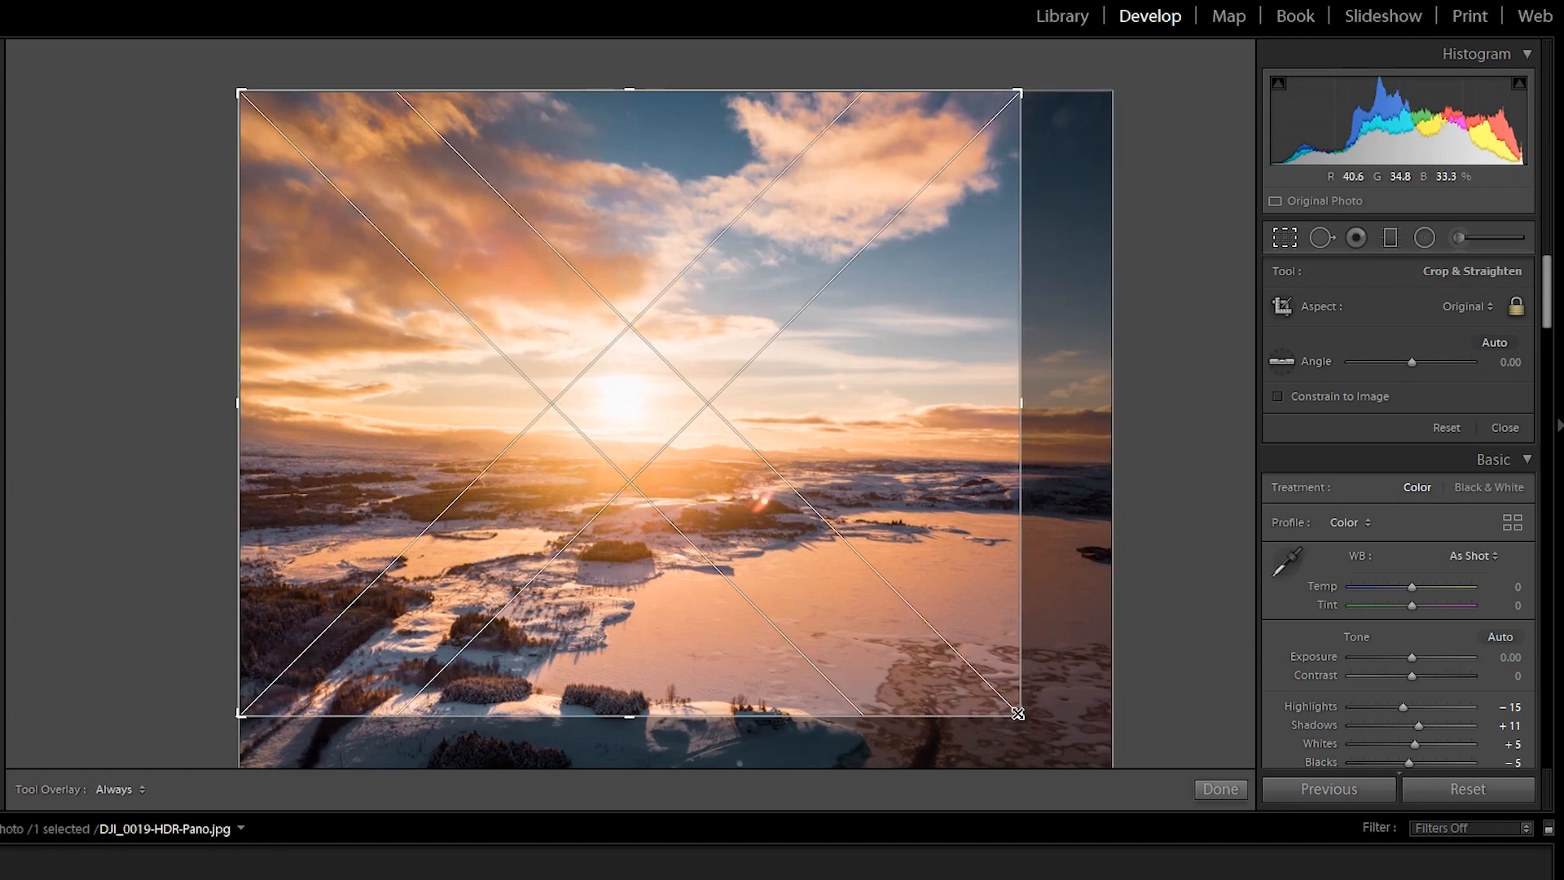
mouse_move(587, 401)
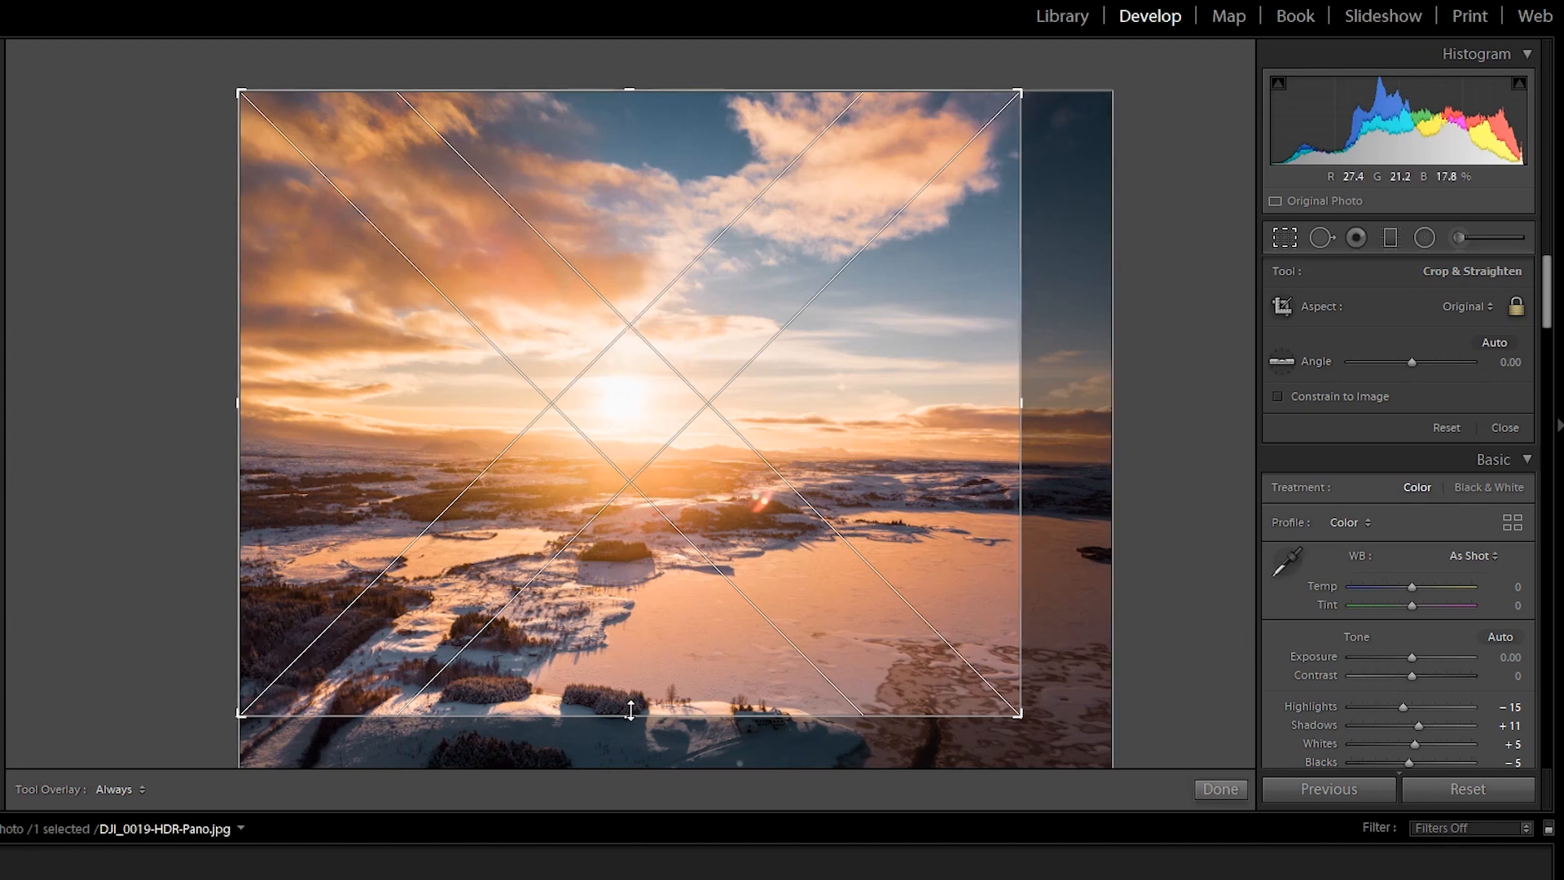
click(1221, 789)
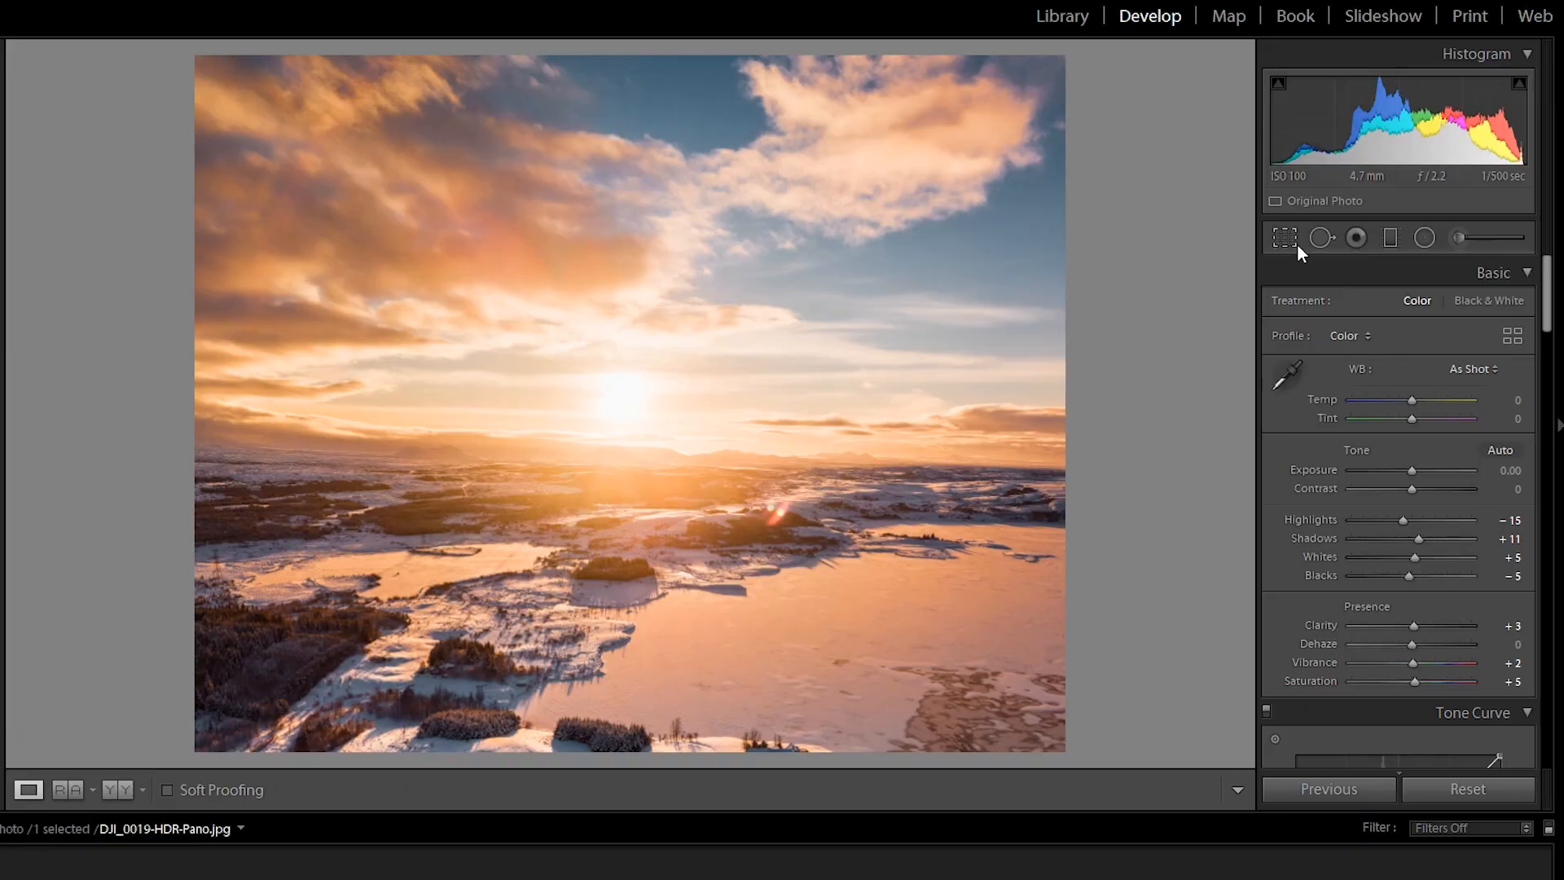
Step: Reopen cropping and shift the photo under the golden spiral guide
click(1284, 238)
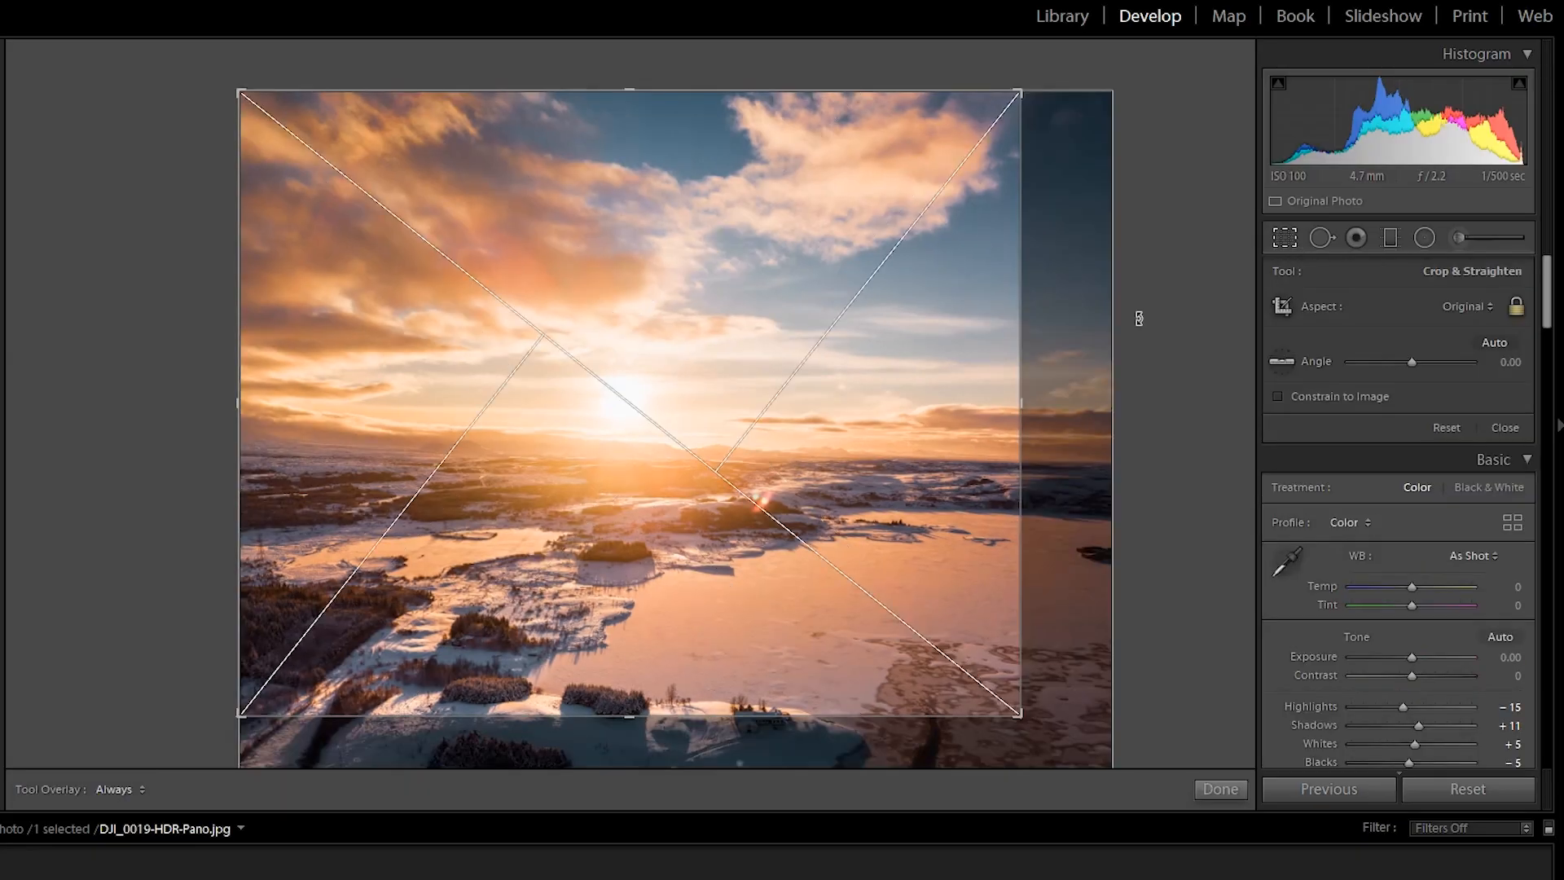
mouse_move(918, 420)
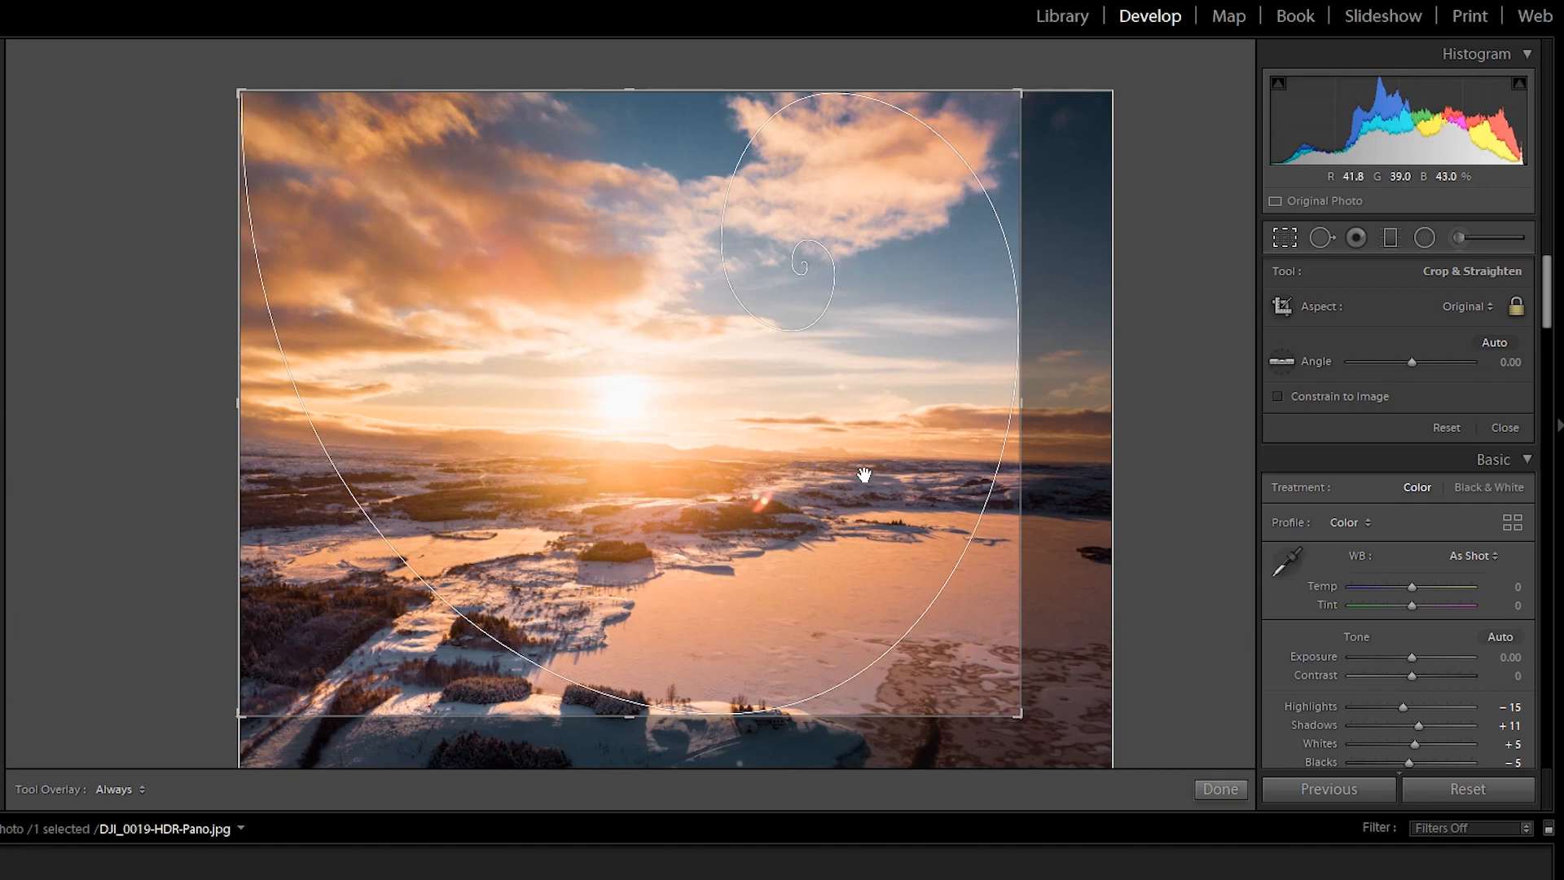
drag(865, 474, 901, 361)
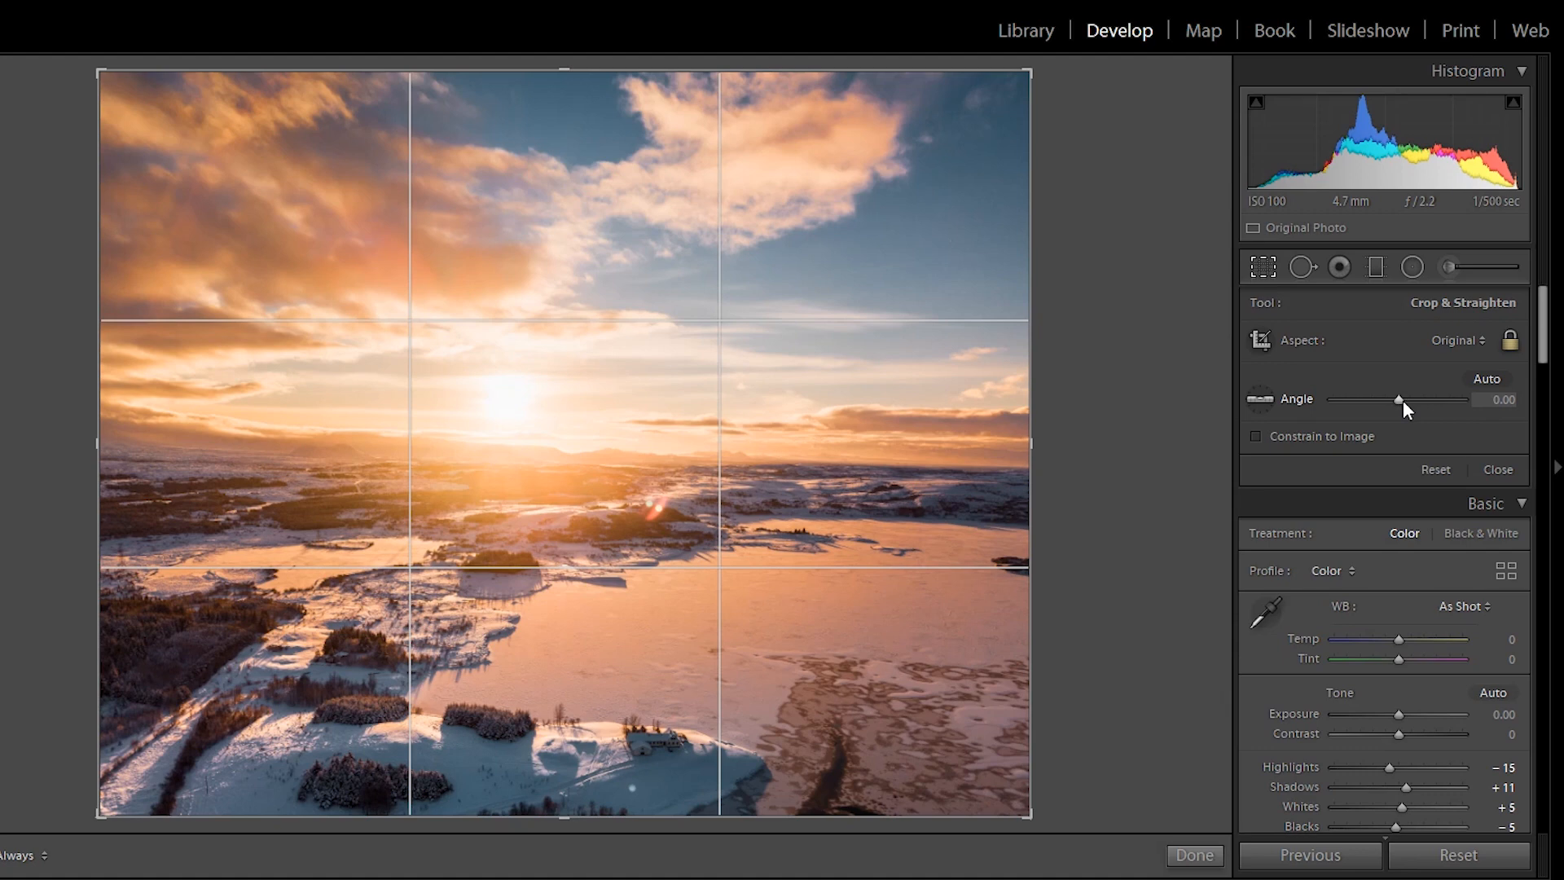
drag(1399, 400, 1367, 399)
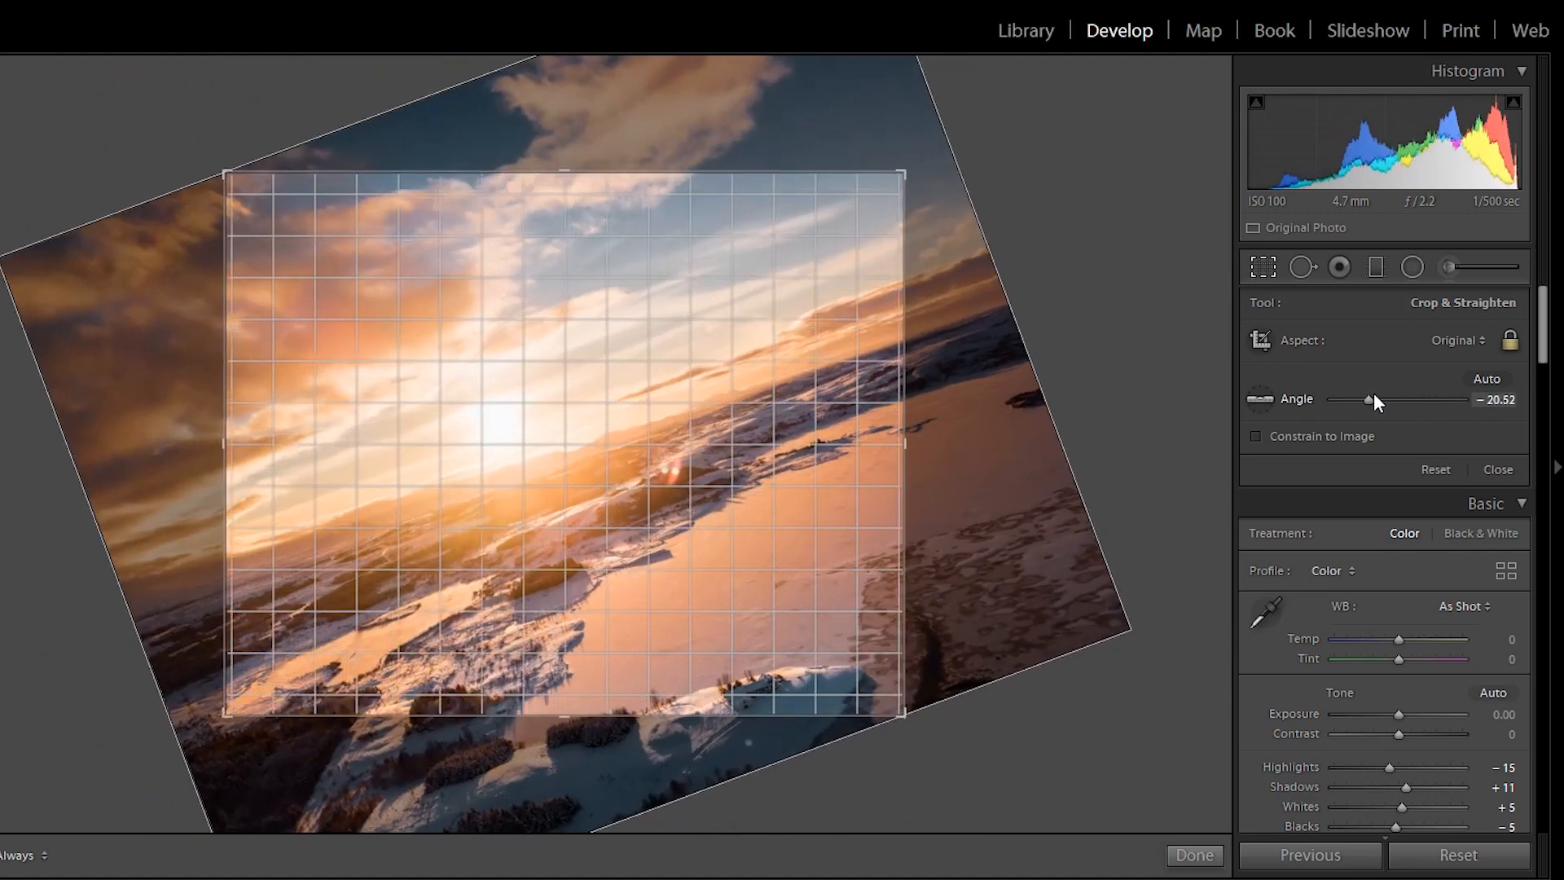
drag(1369, 399, 1398, 399)
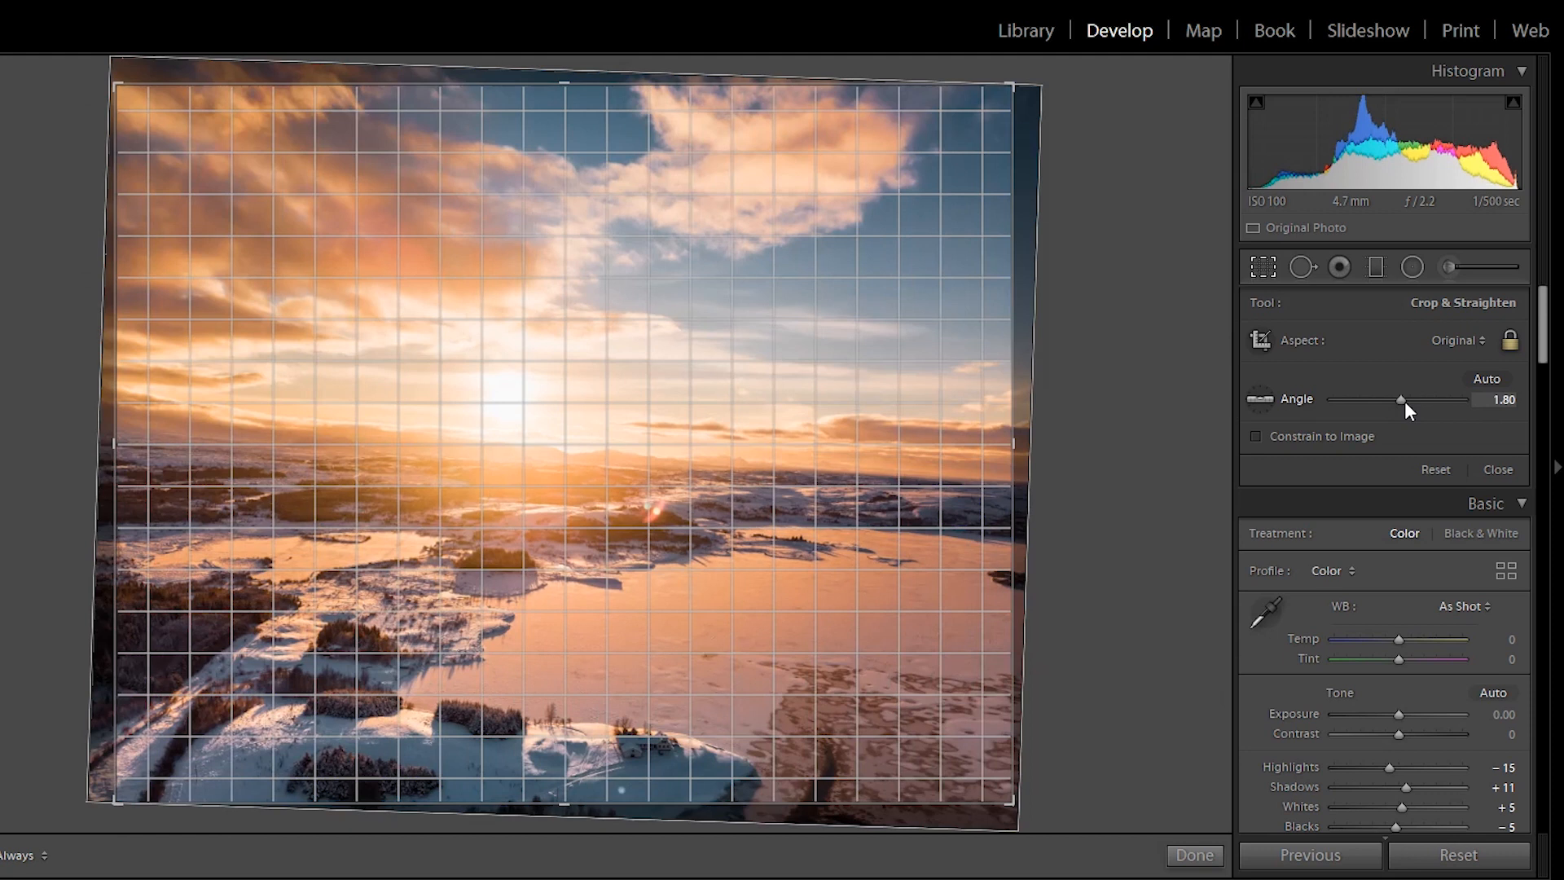
drag(1398, 399, 1395, 399)
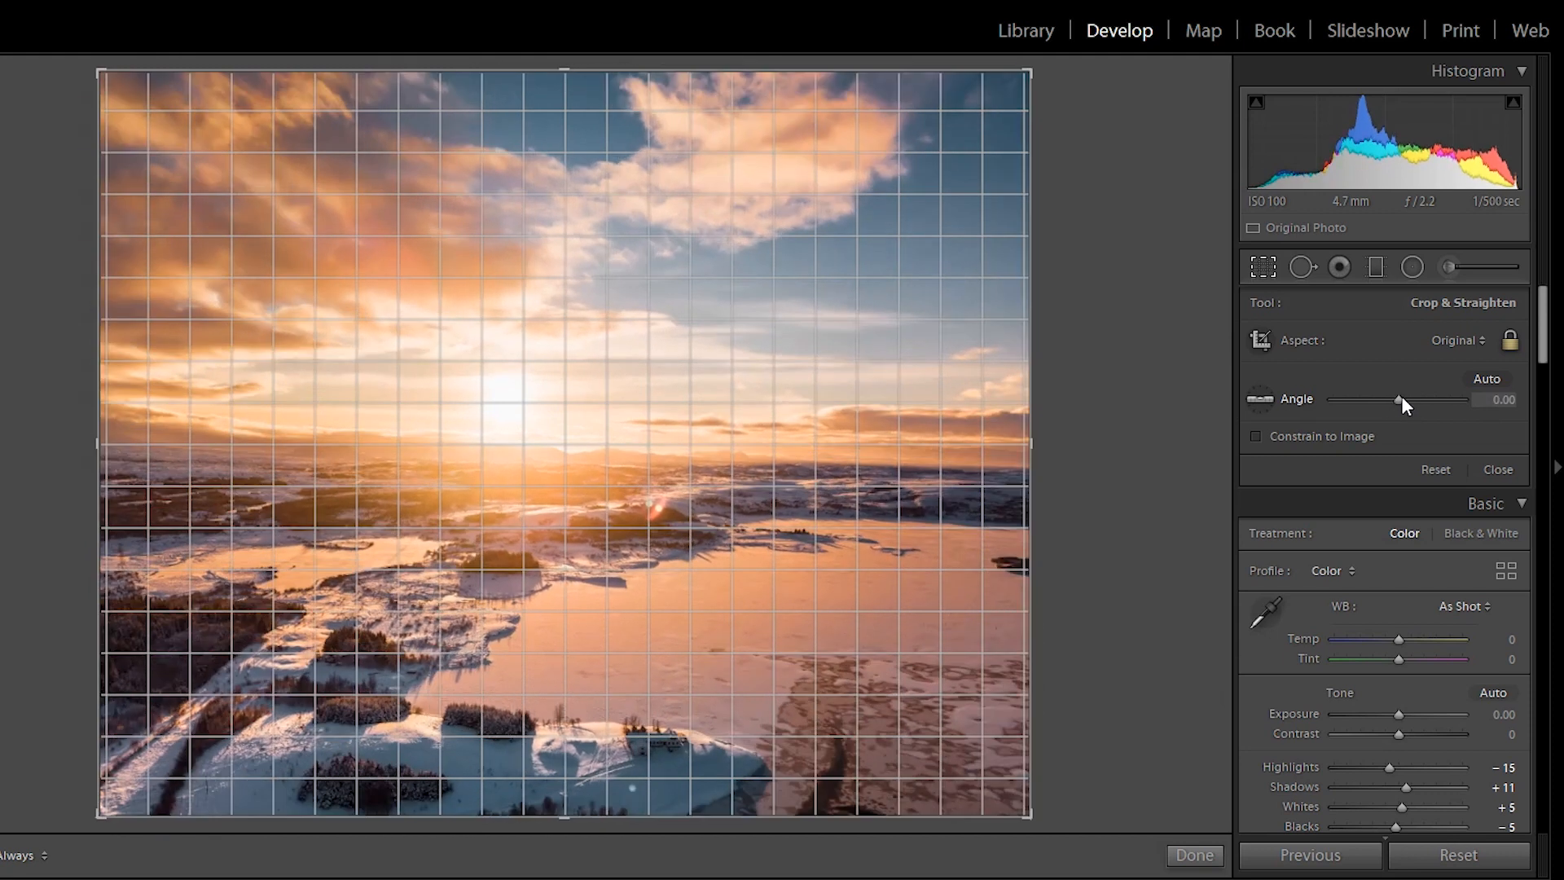
drag(1398, 399, 1395, 400)
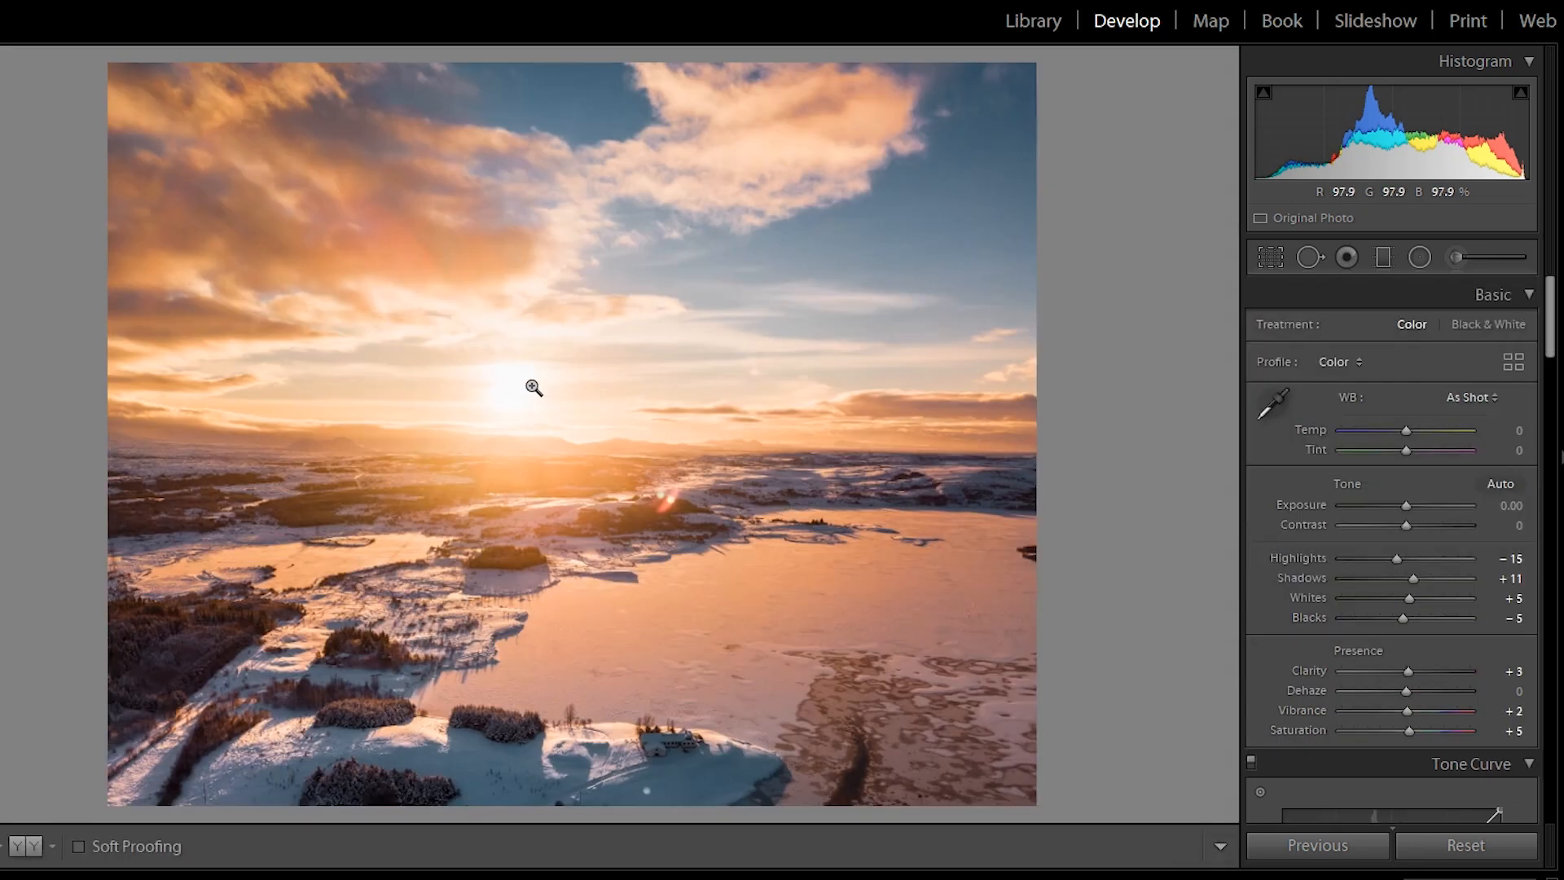
click(1271, 257)
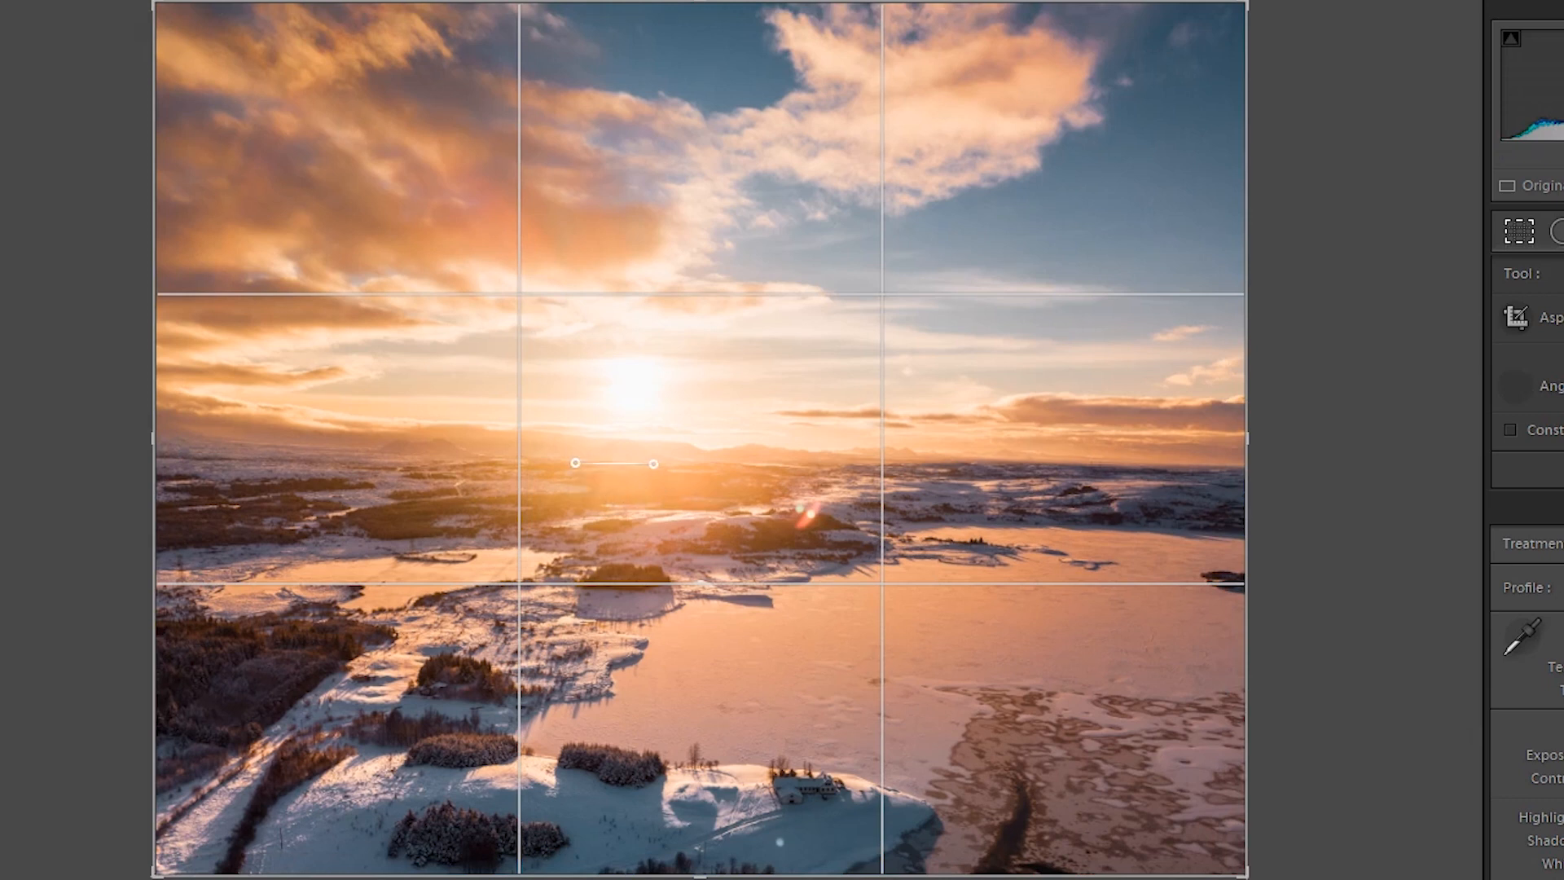
Step: Straighten along the horizon under the sun and refine it, reaching about -0.53 degrees rotation
drag(655, 463, 814, 466)
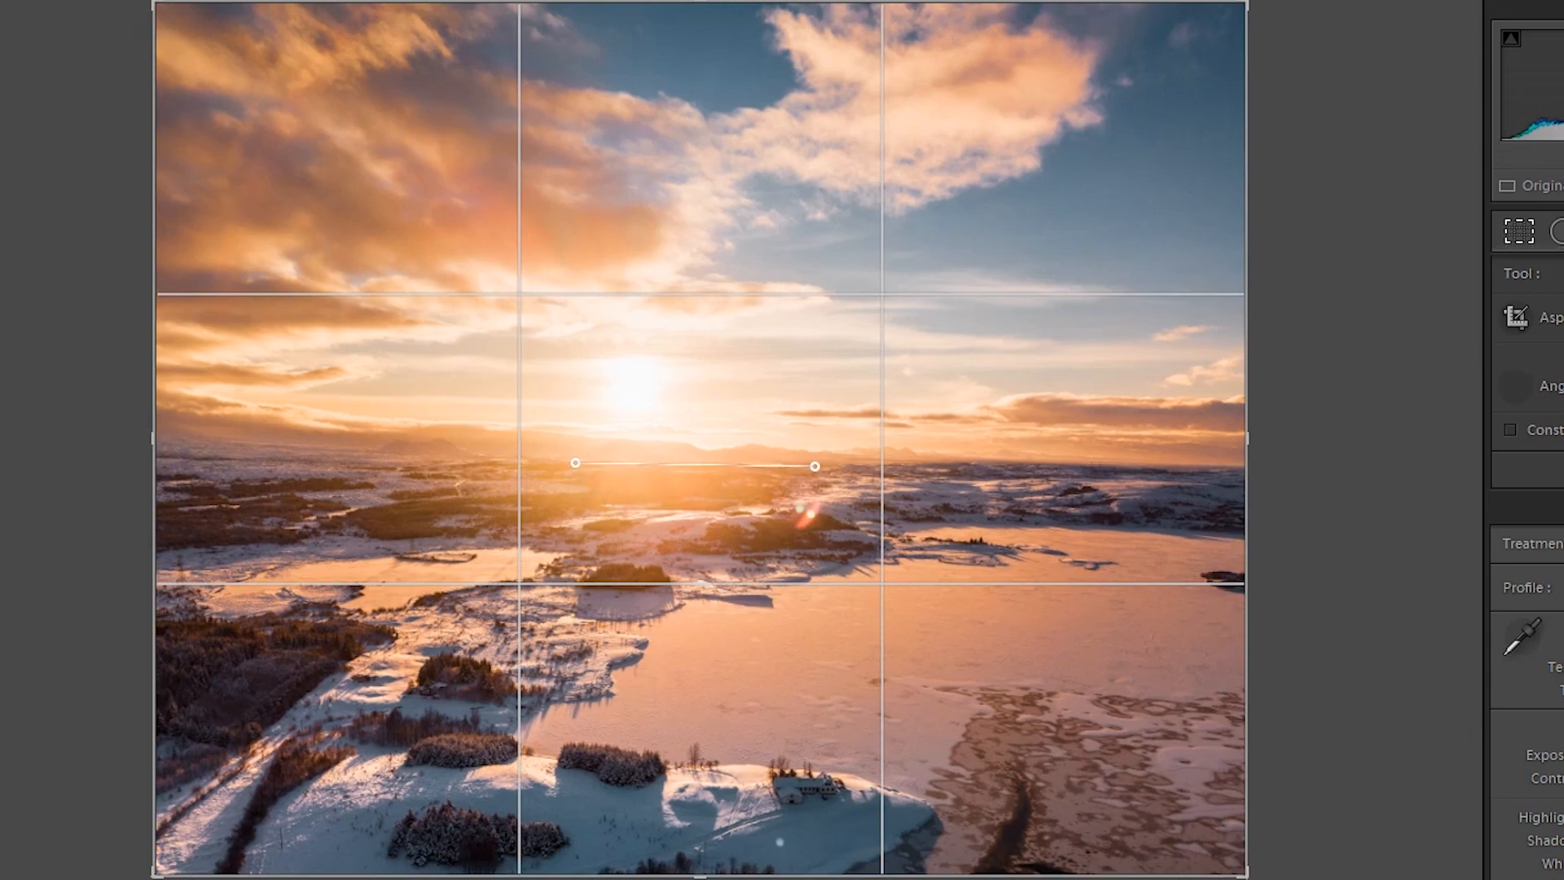
drag(813, 465, 845, 469)
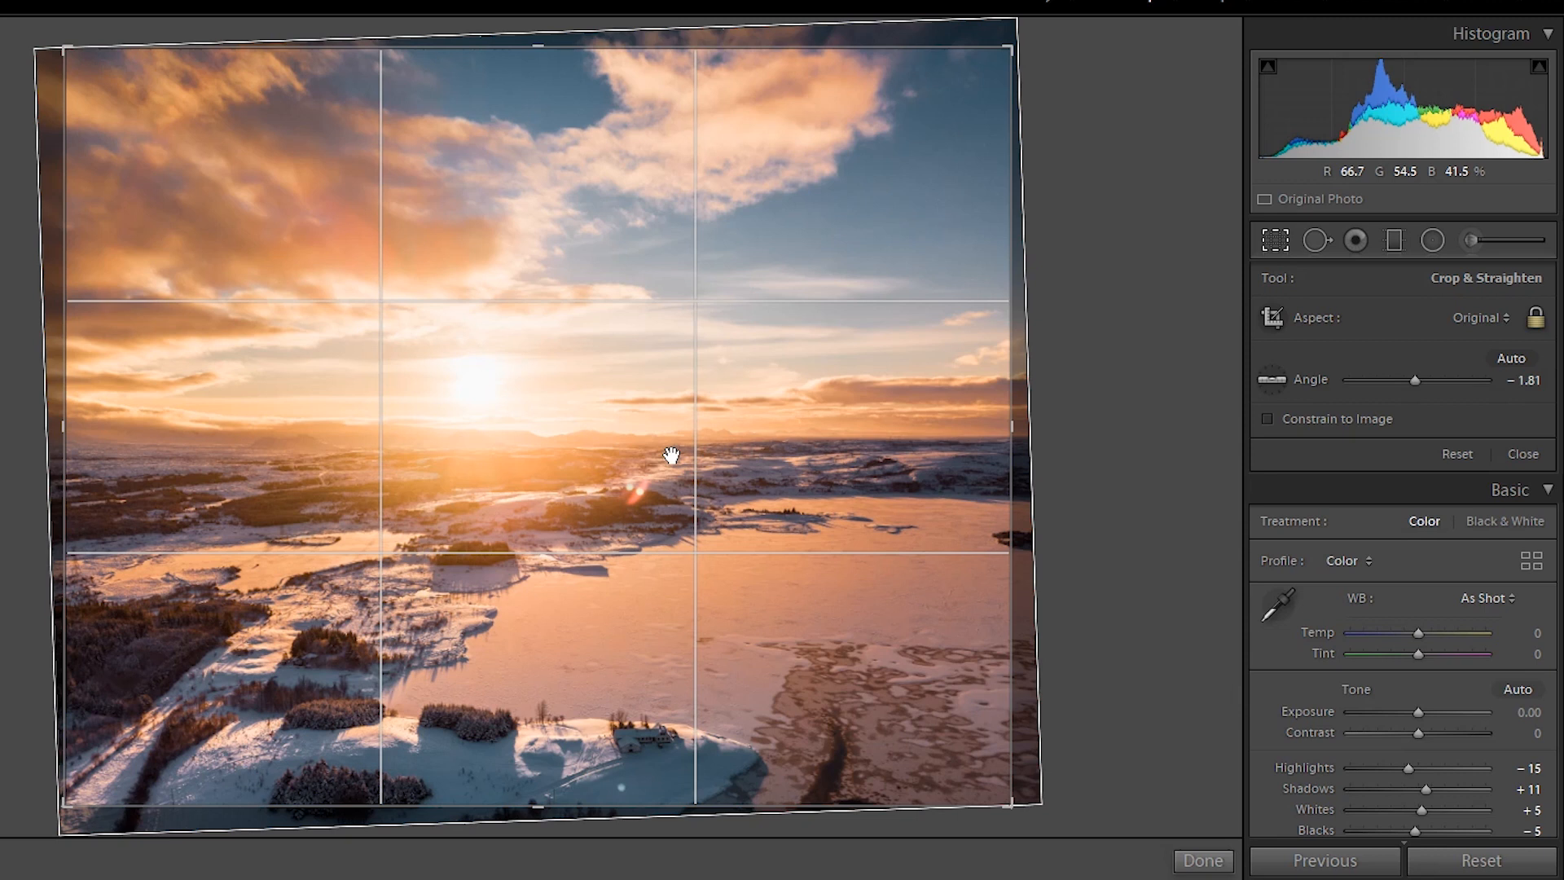
mouse_move(1272, 380)
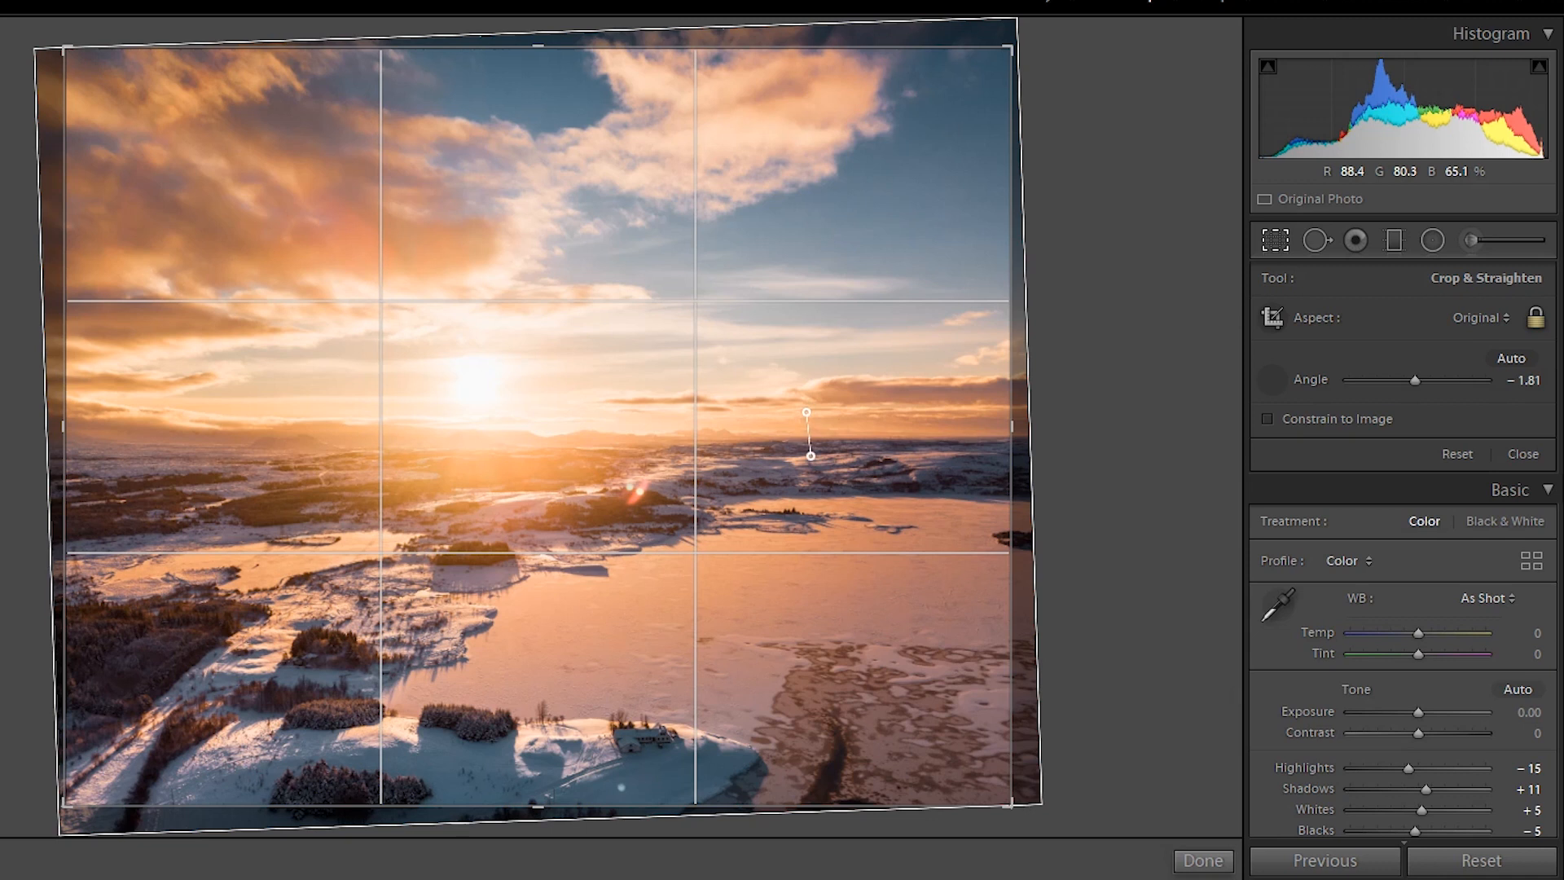
drag(807, 412, 810, 452)
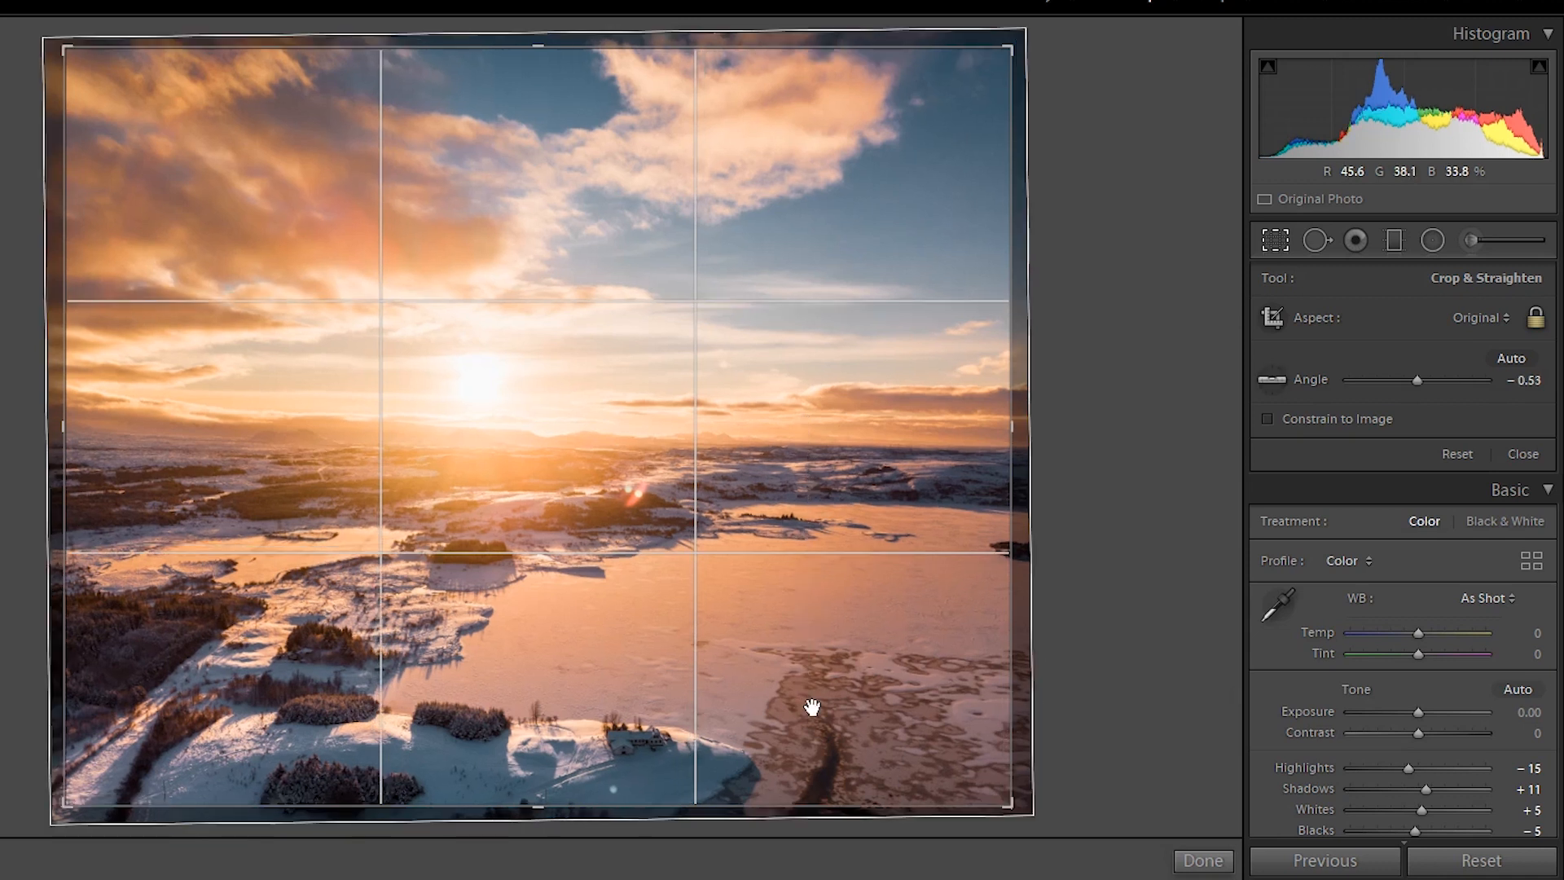